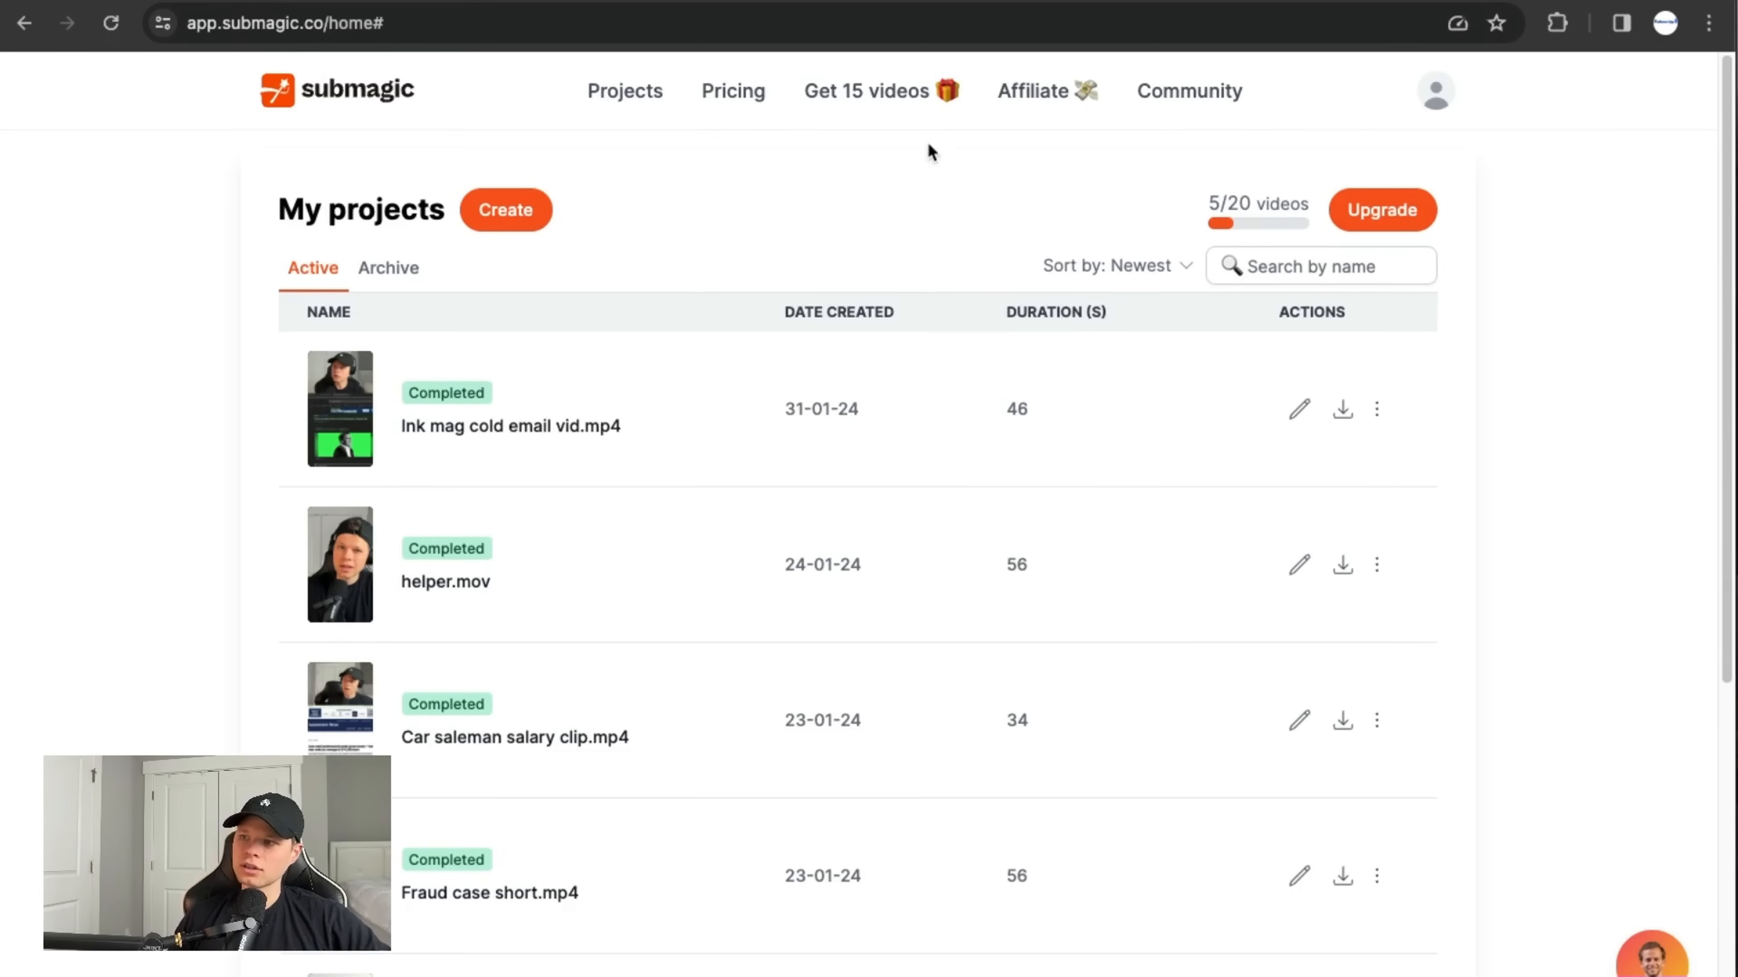
# Upload YouTube Video Short Example.mp4 with English captions and open it in the editor
pyautogui.click(504, 209)
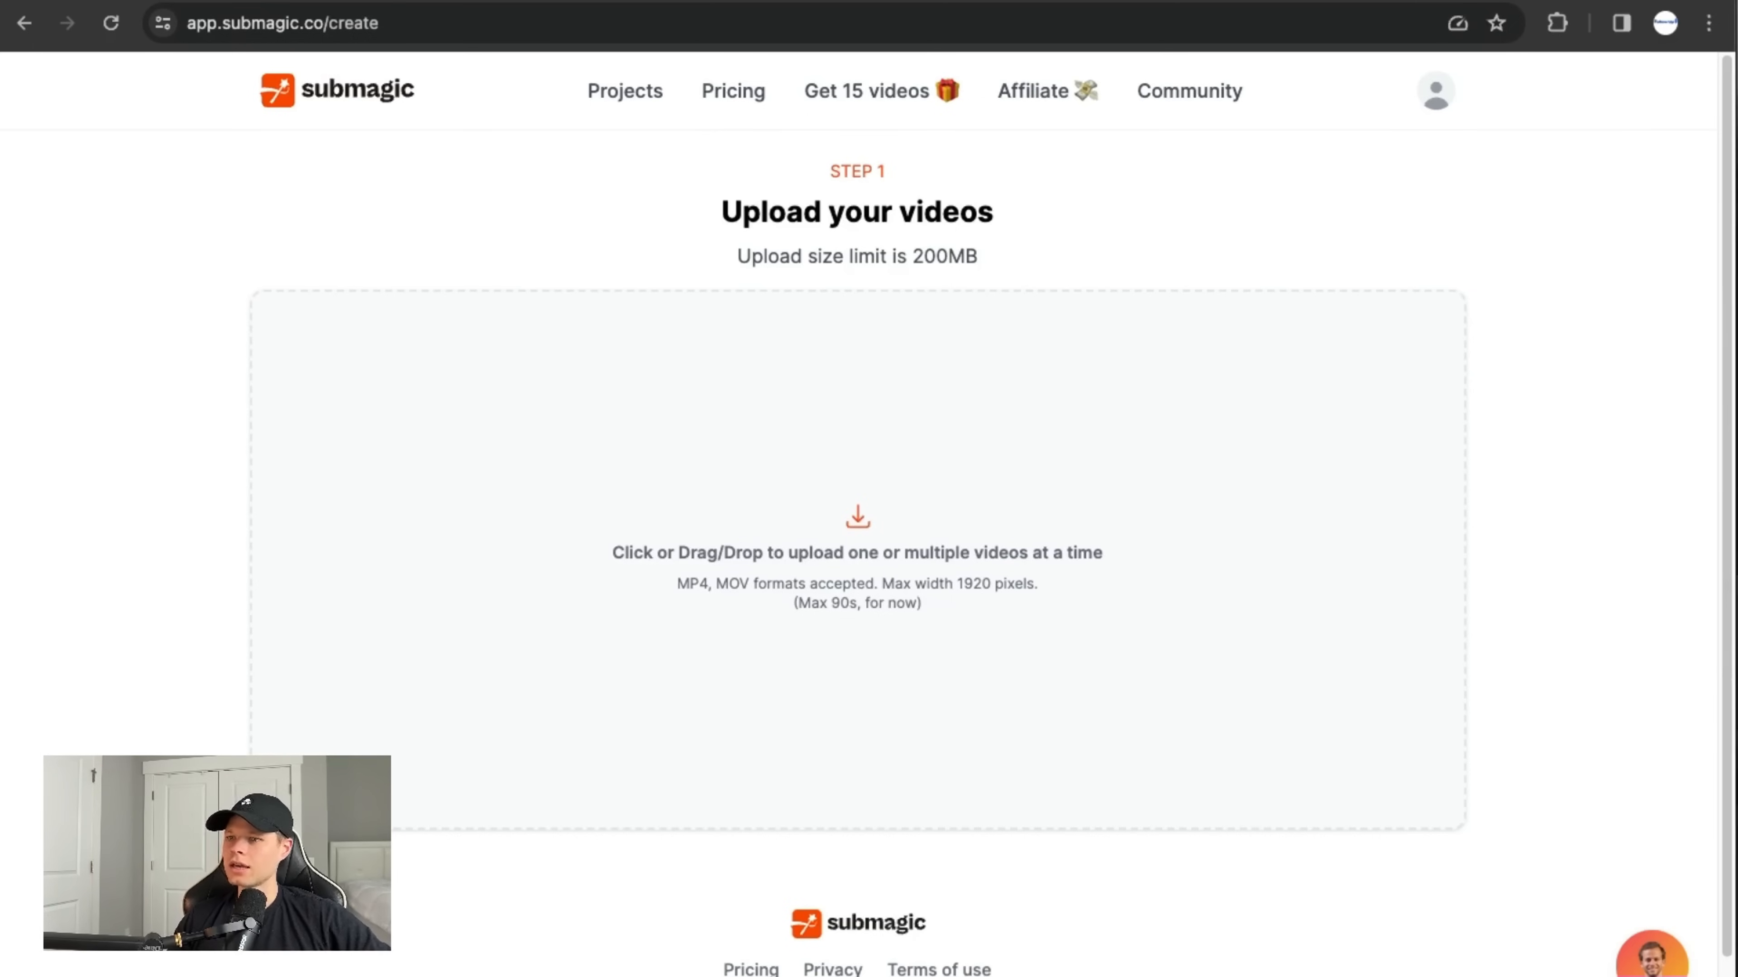
pyautogui.click(857, 553)
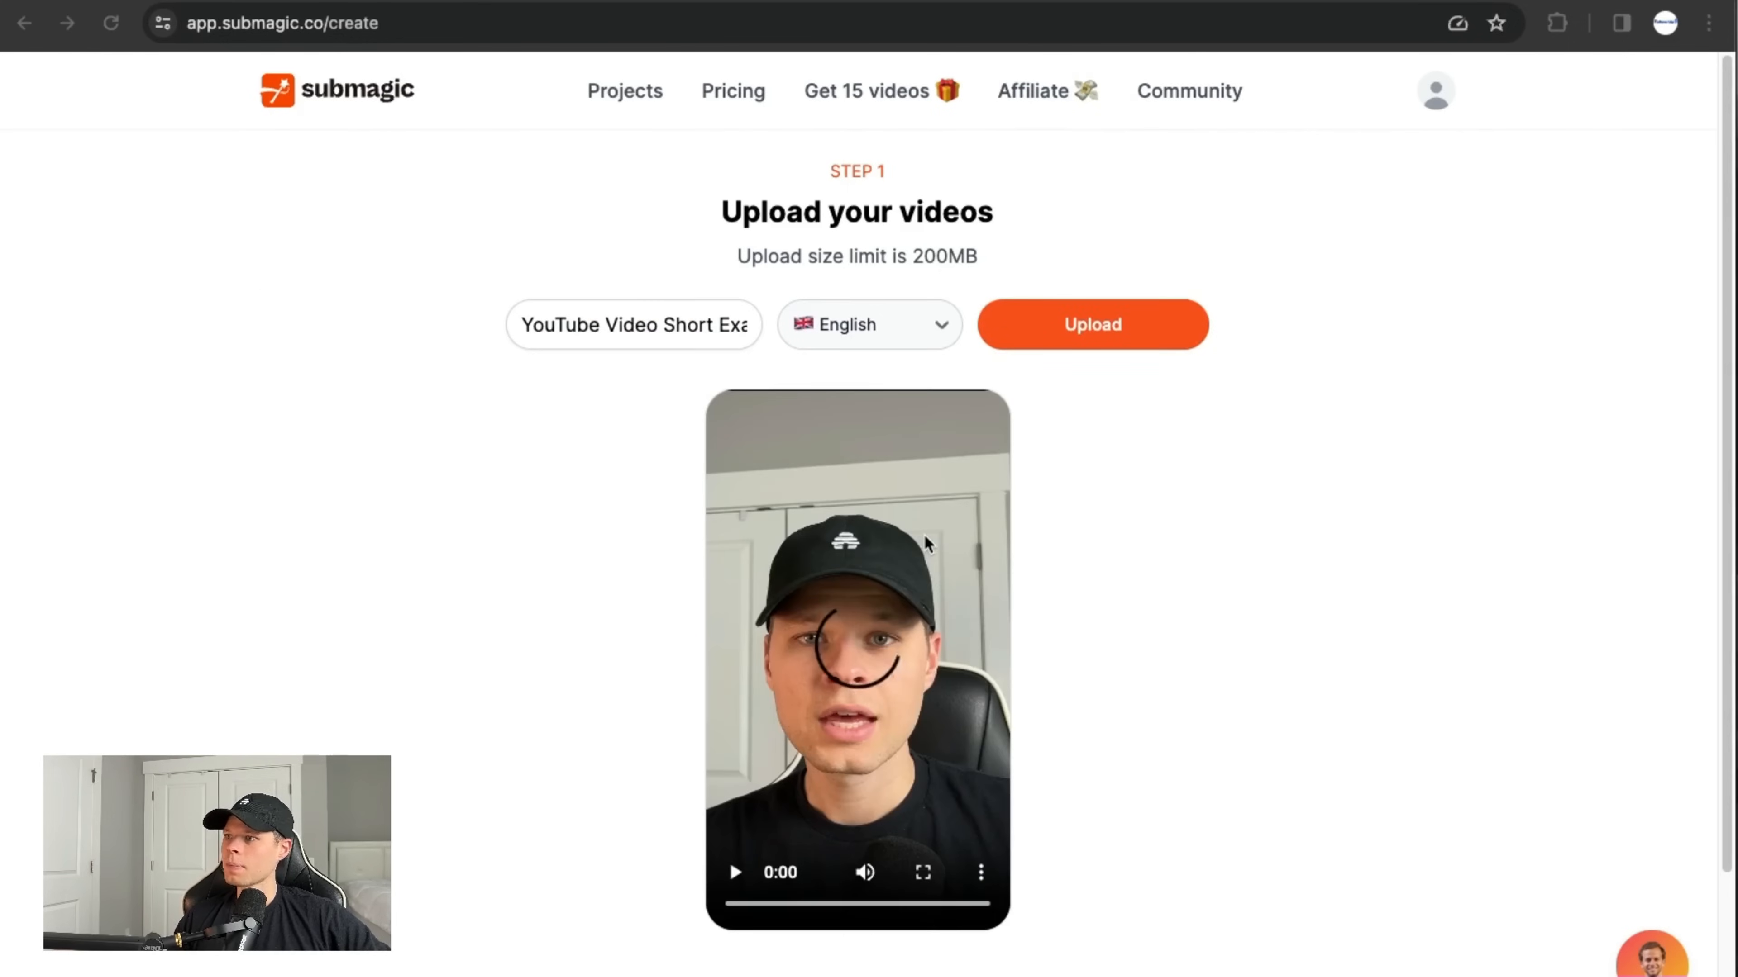
pyautogui.click(1090, 325)
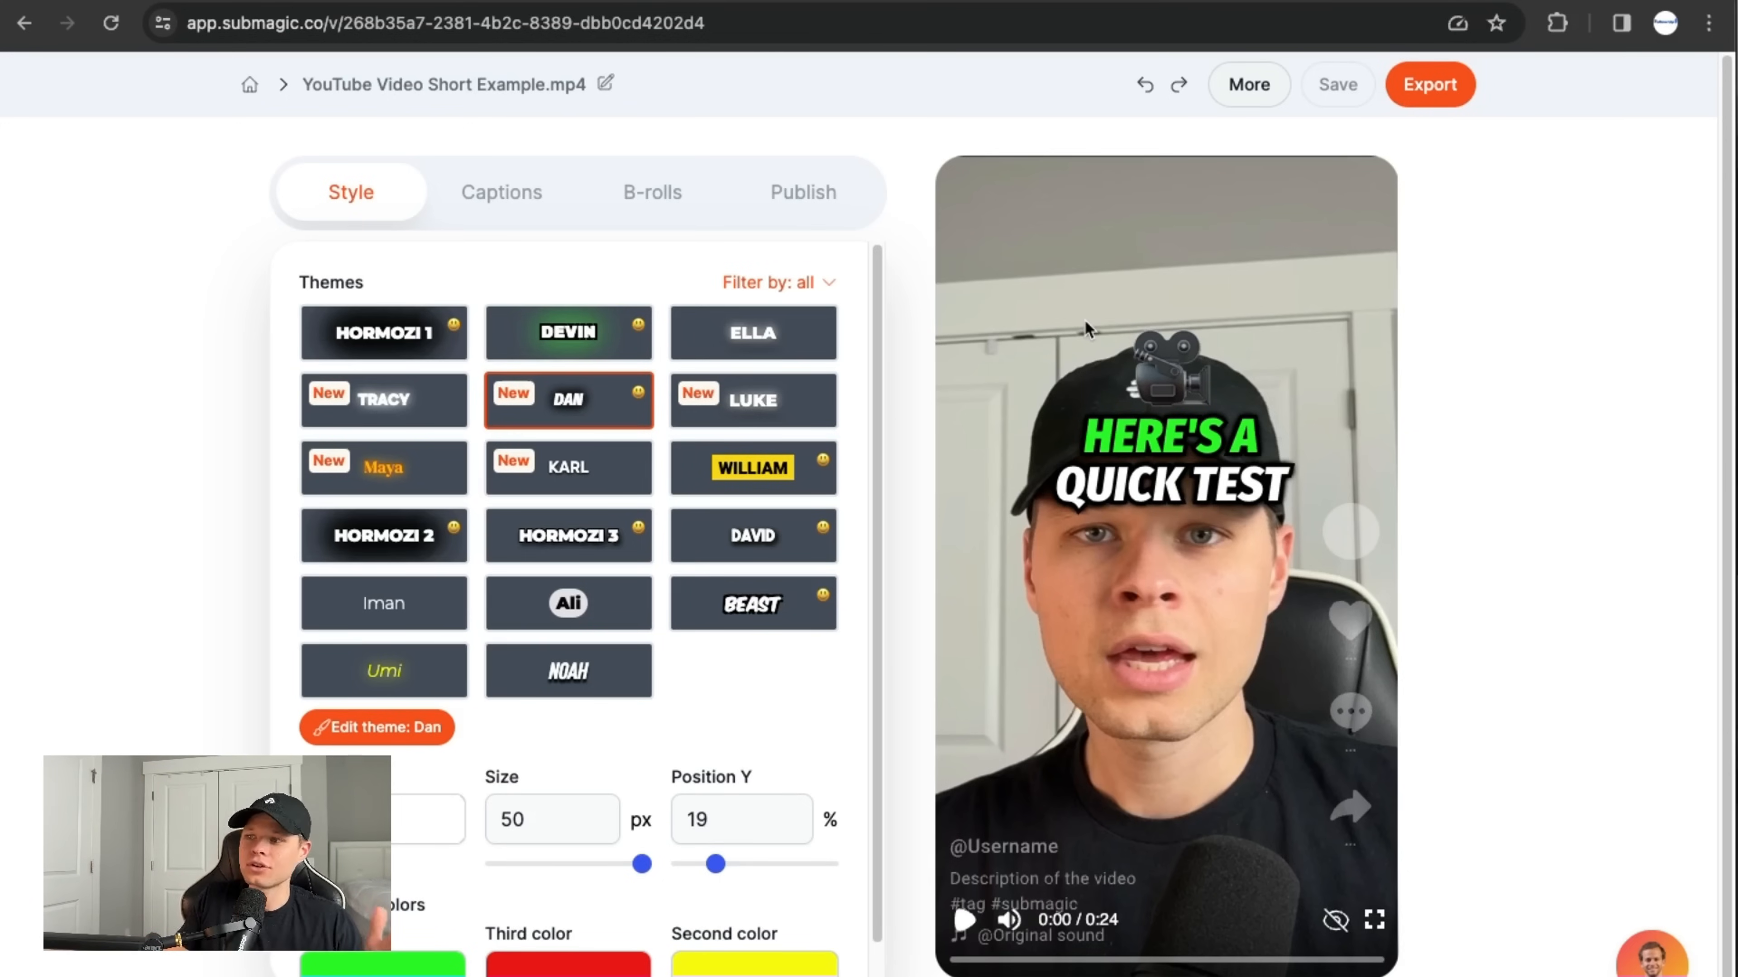
# Preview the Devin, Beast, Noah, Luke and Karl themes, then apply Hormozi 1
pyautogui.click(568, 332)
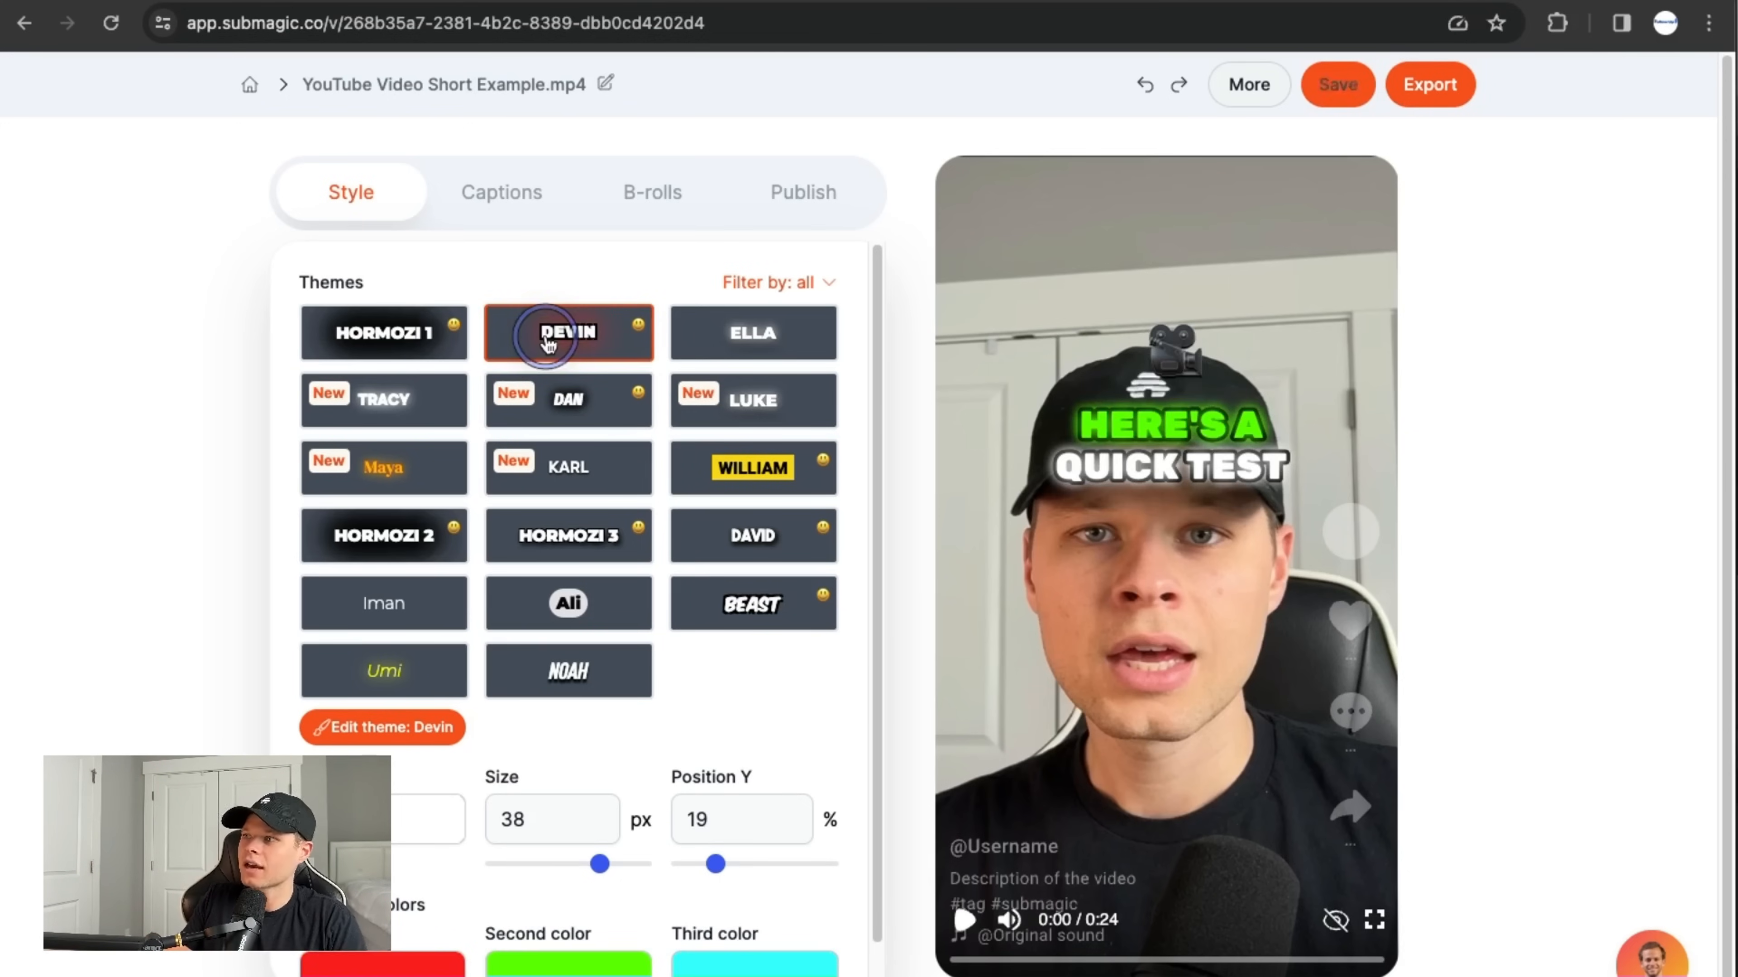
pyautogui.click(384, 400)
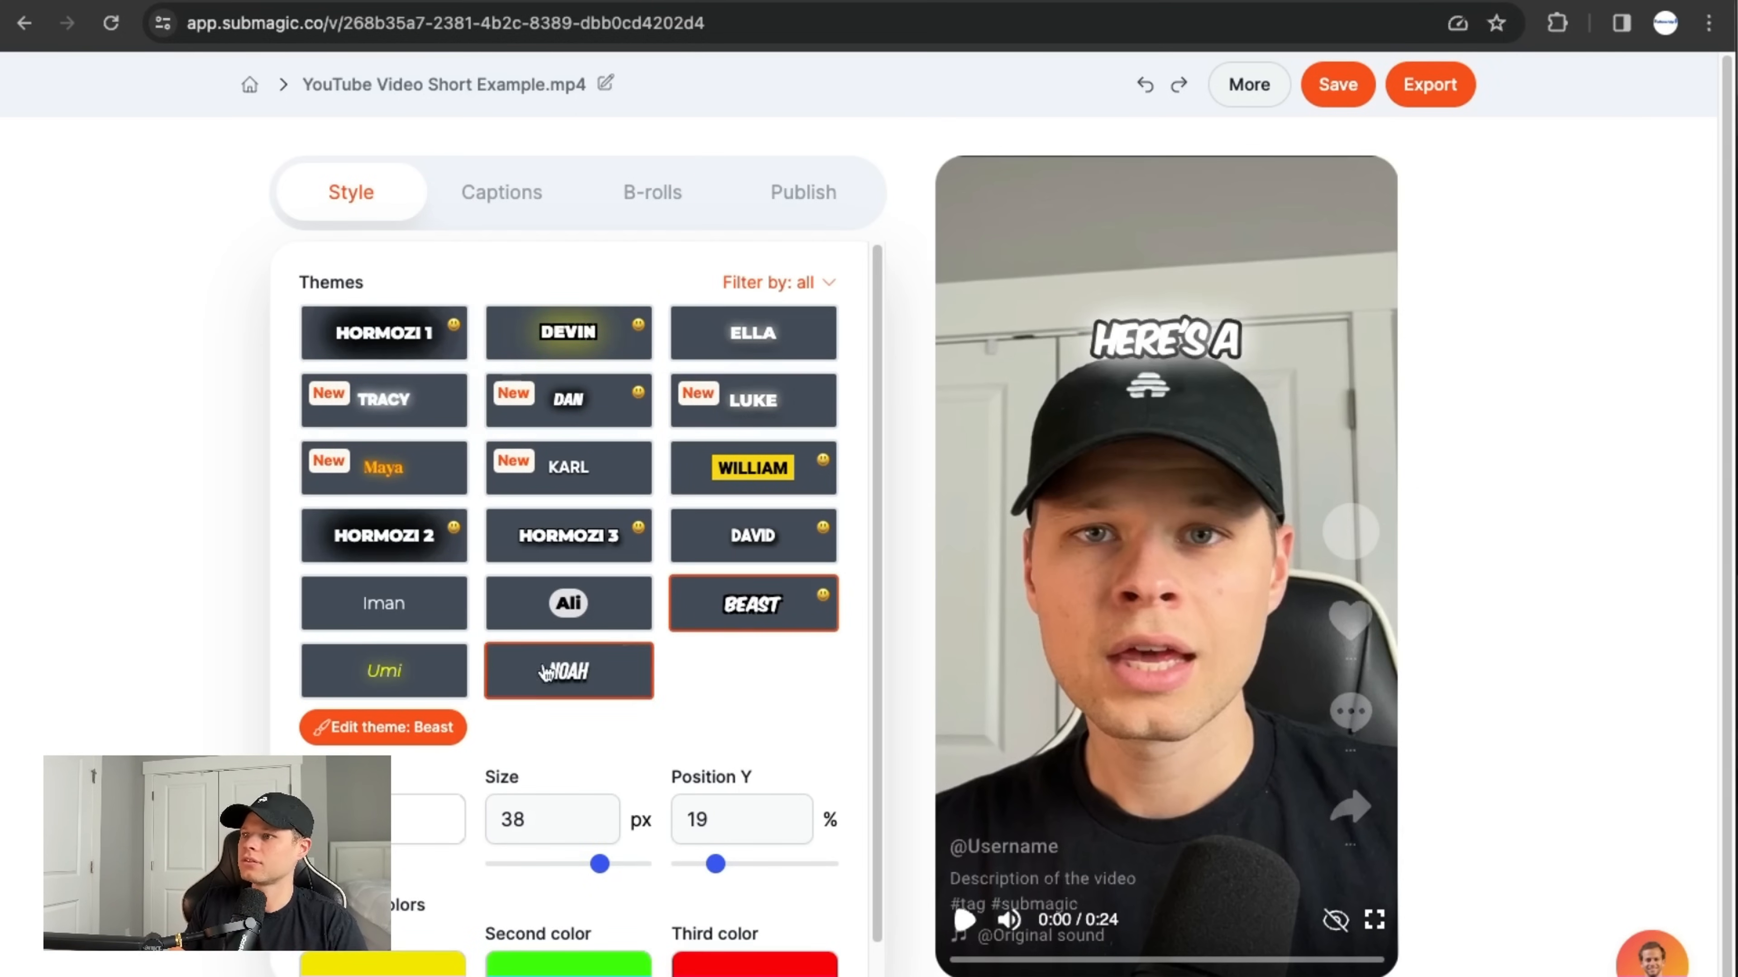
pyautogui.click(568, 671)
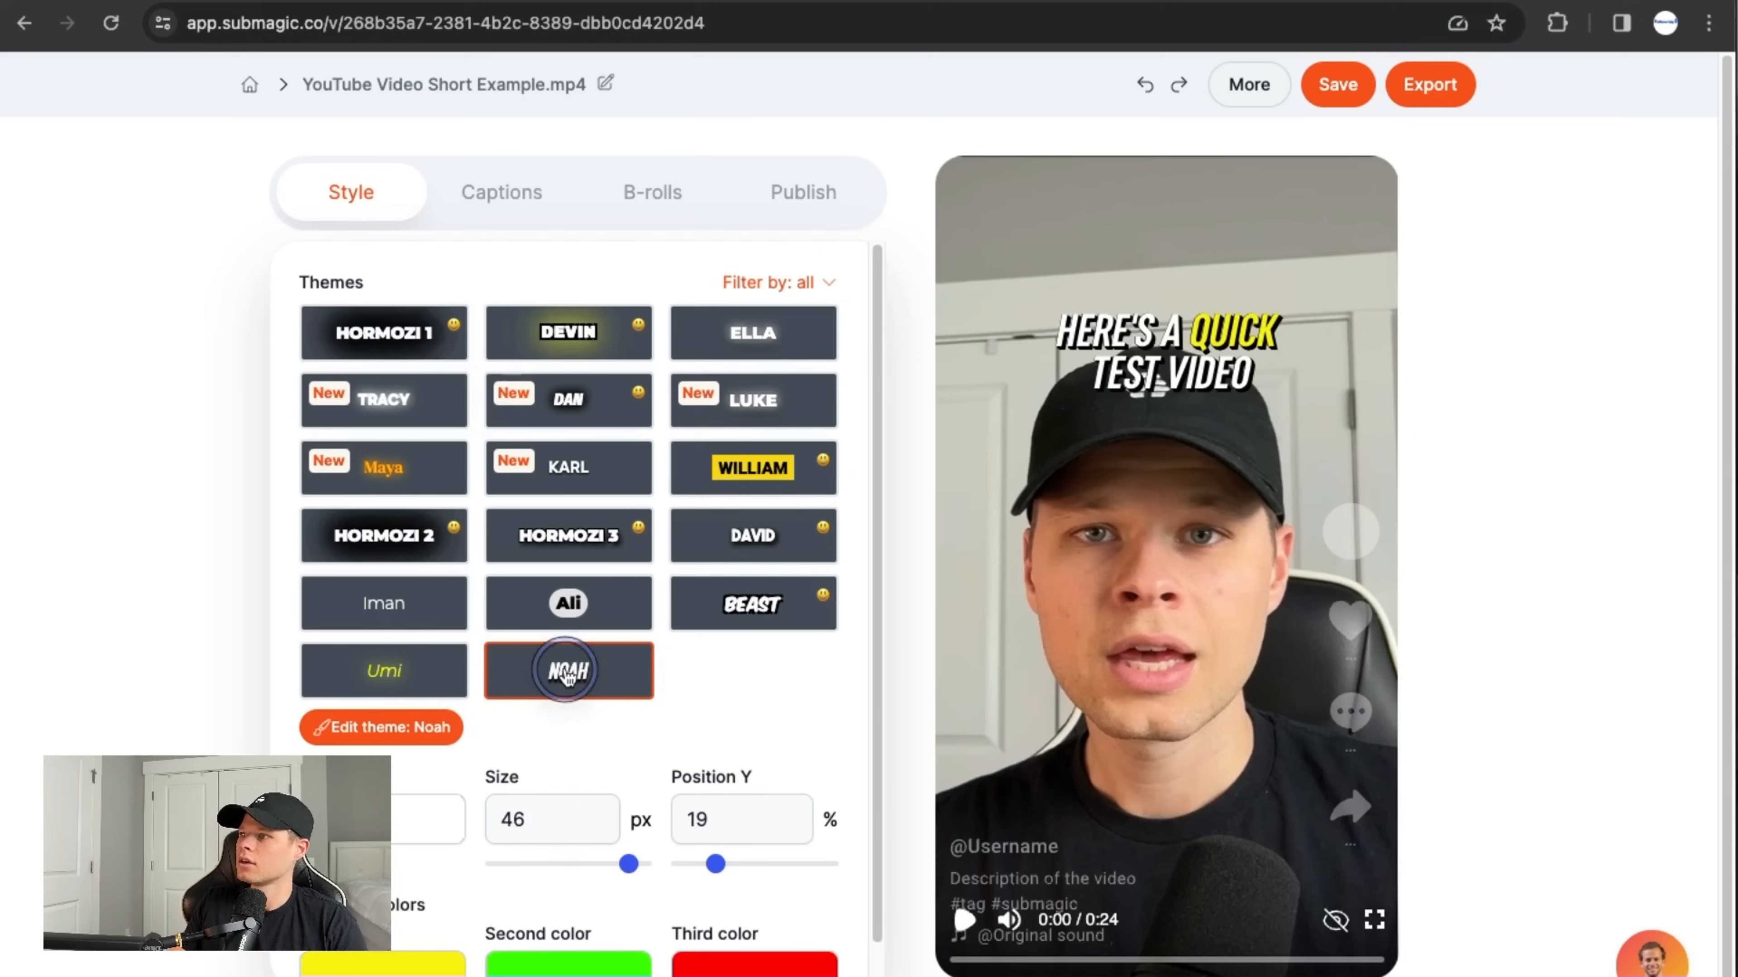
pyautogui.click(752, 400)
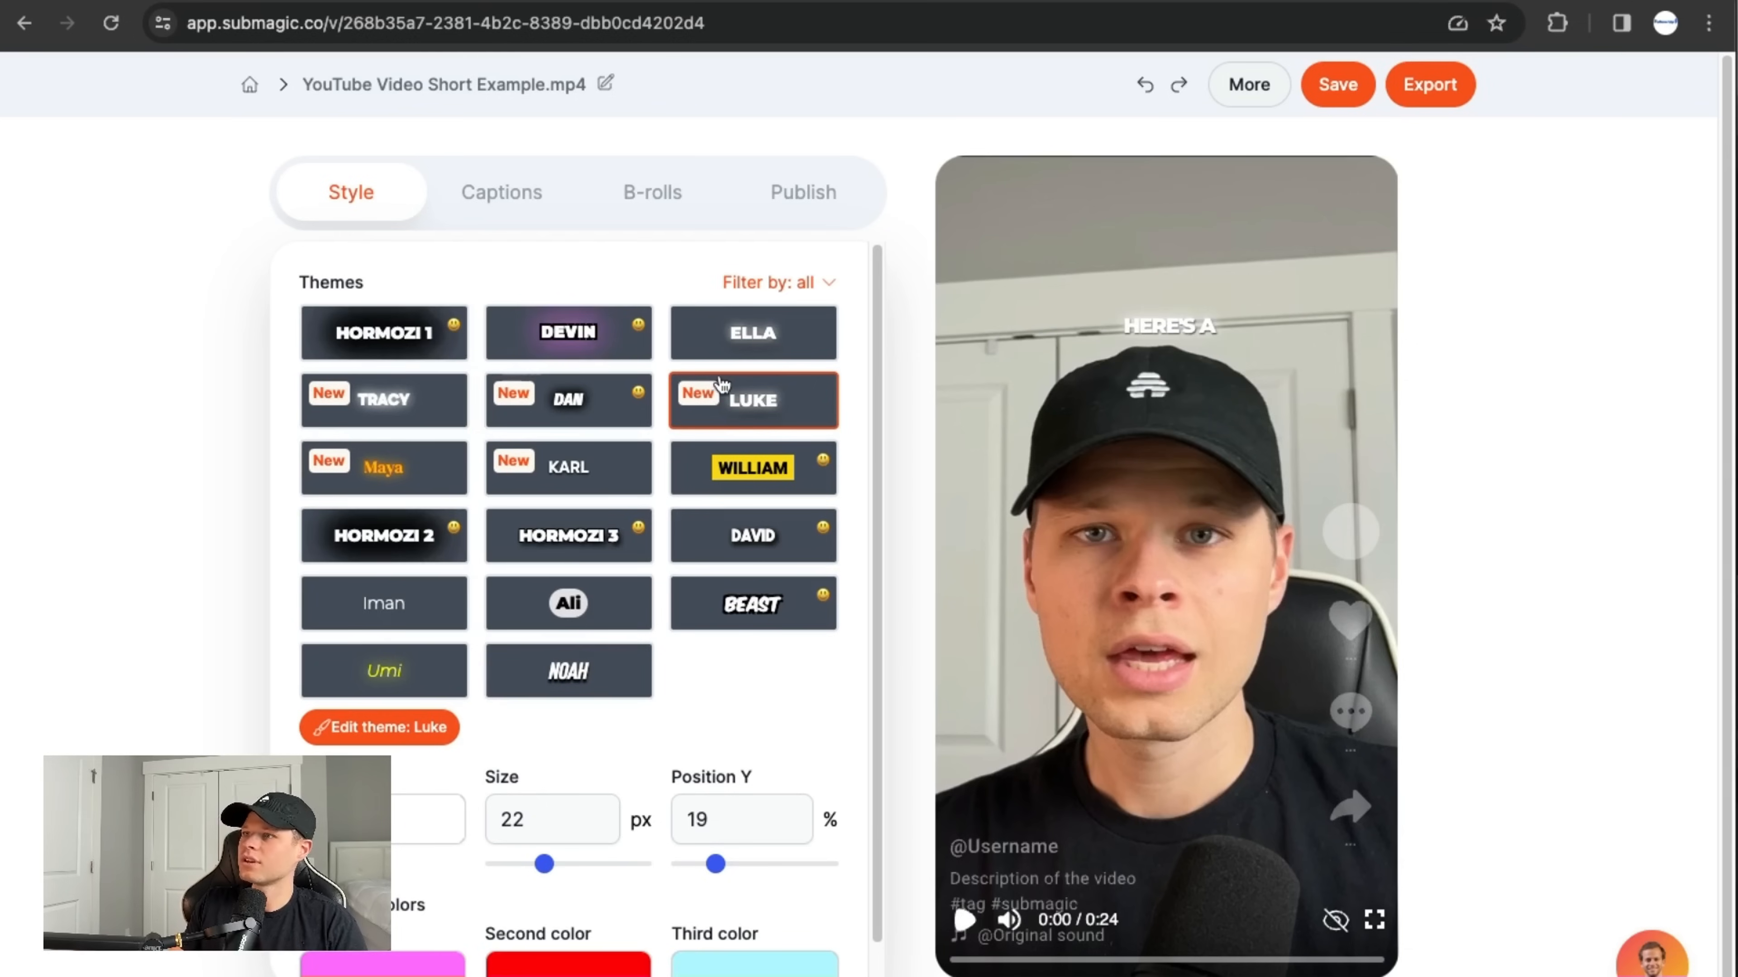
pyautogui.click(569, 467)
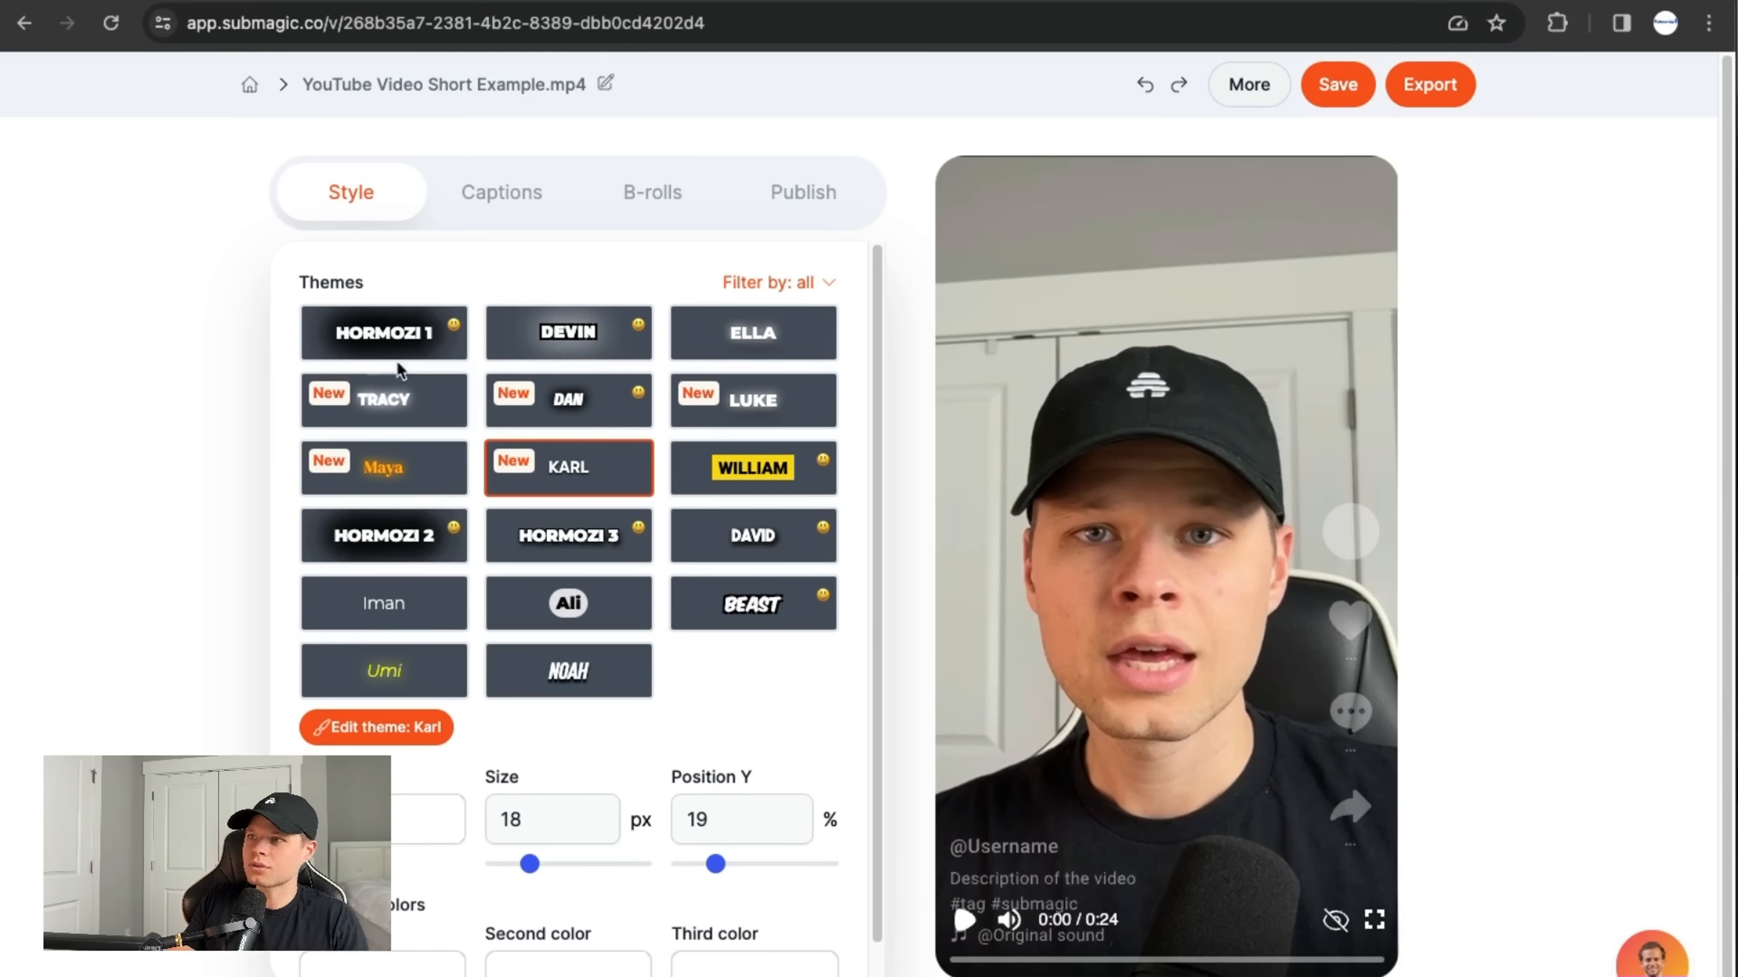
pyautogui.click(384, 332)
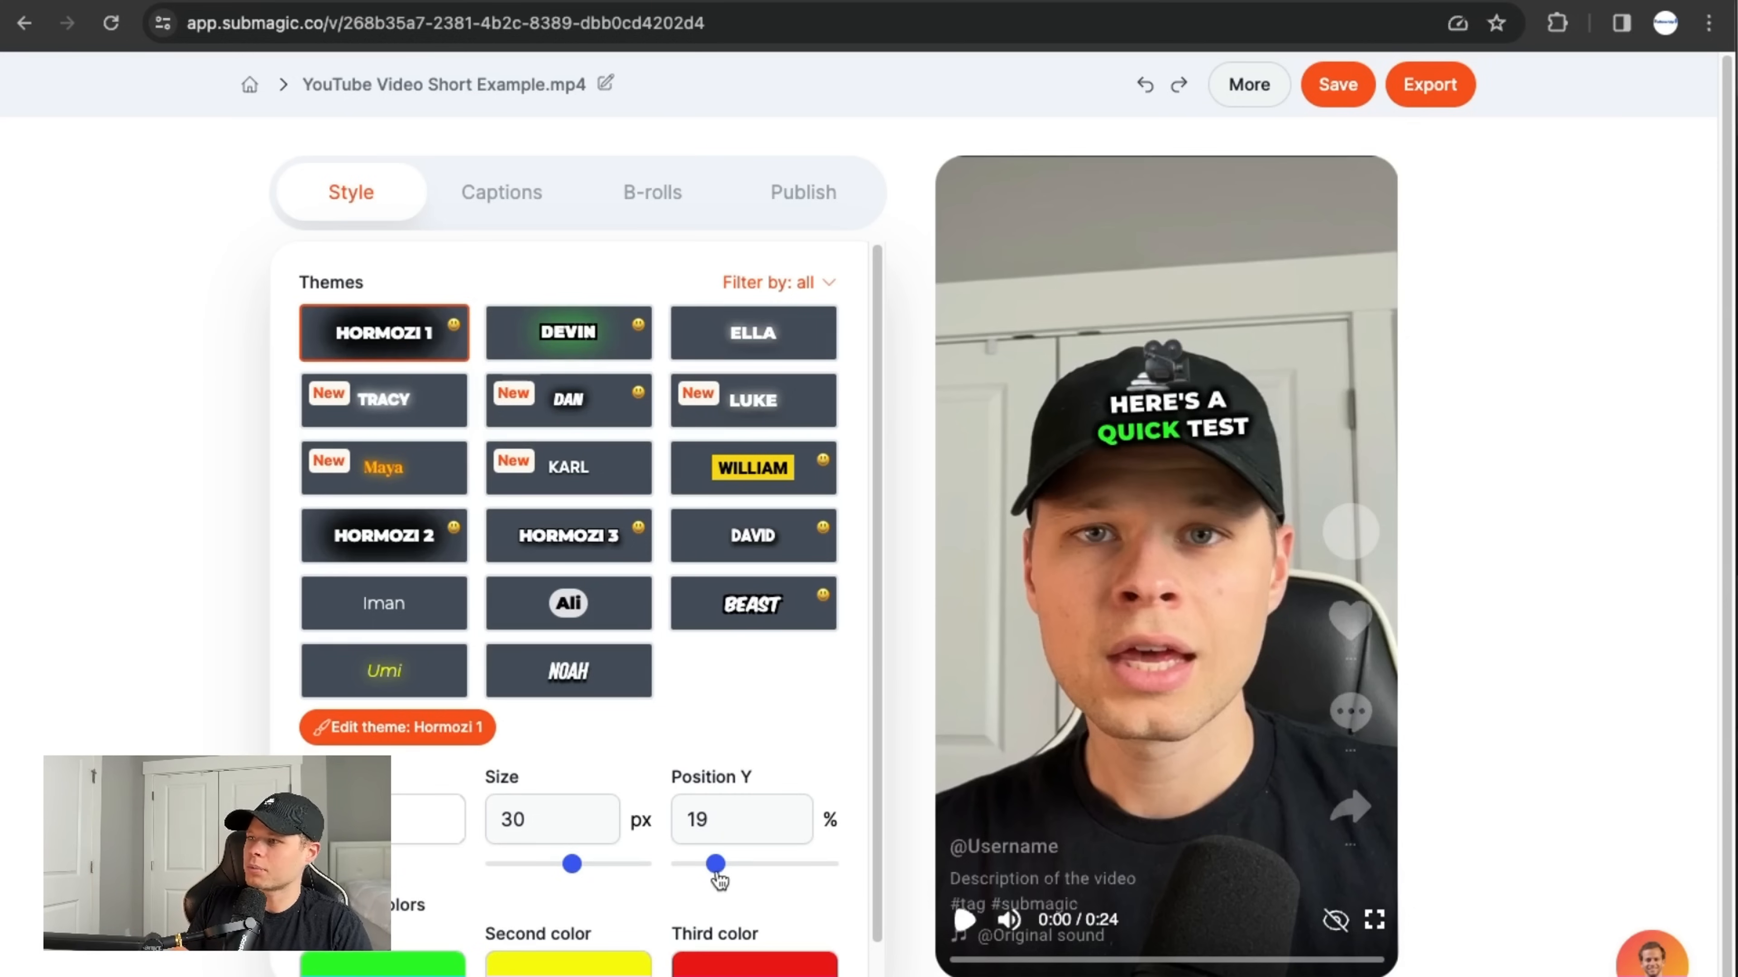
# Set the caption Position Y to 64% and move to the caption transcript list
pyautogui.click(716, 863)
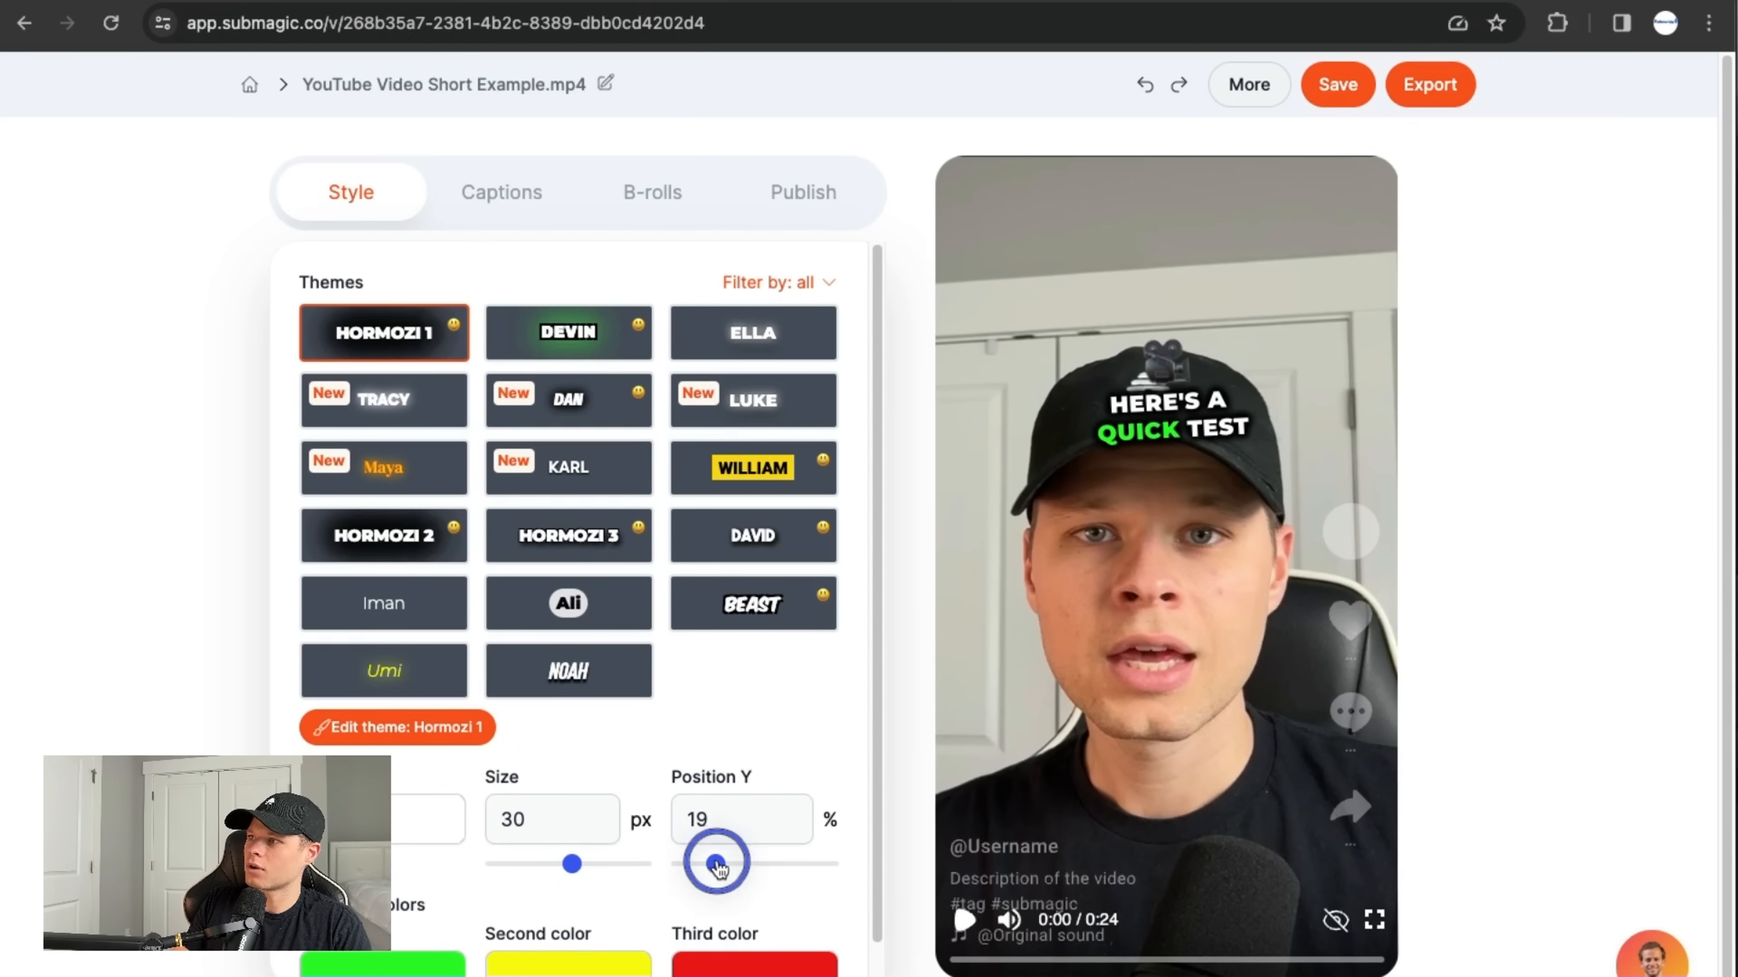
pyautogui.moveTo(716, 865); pyautogui.dragTo(800, 853)
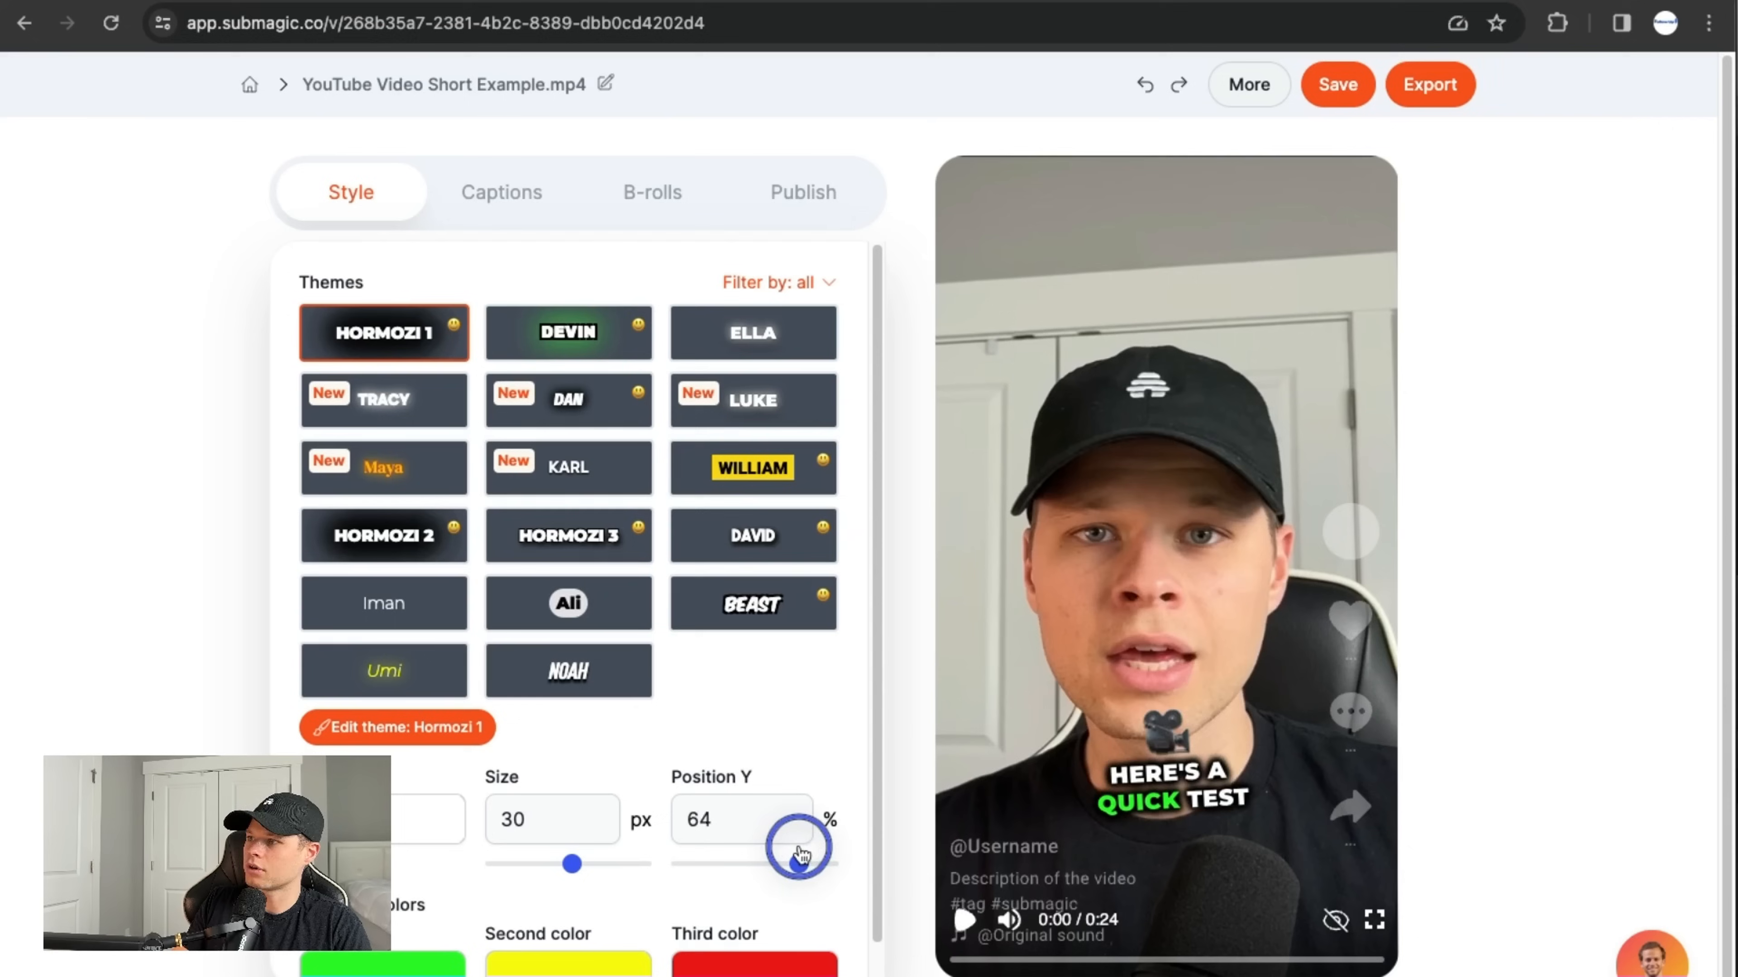
pyautogui.moveTo(798, 848); pyautogui.dragTo(760, 850)
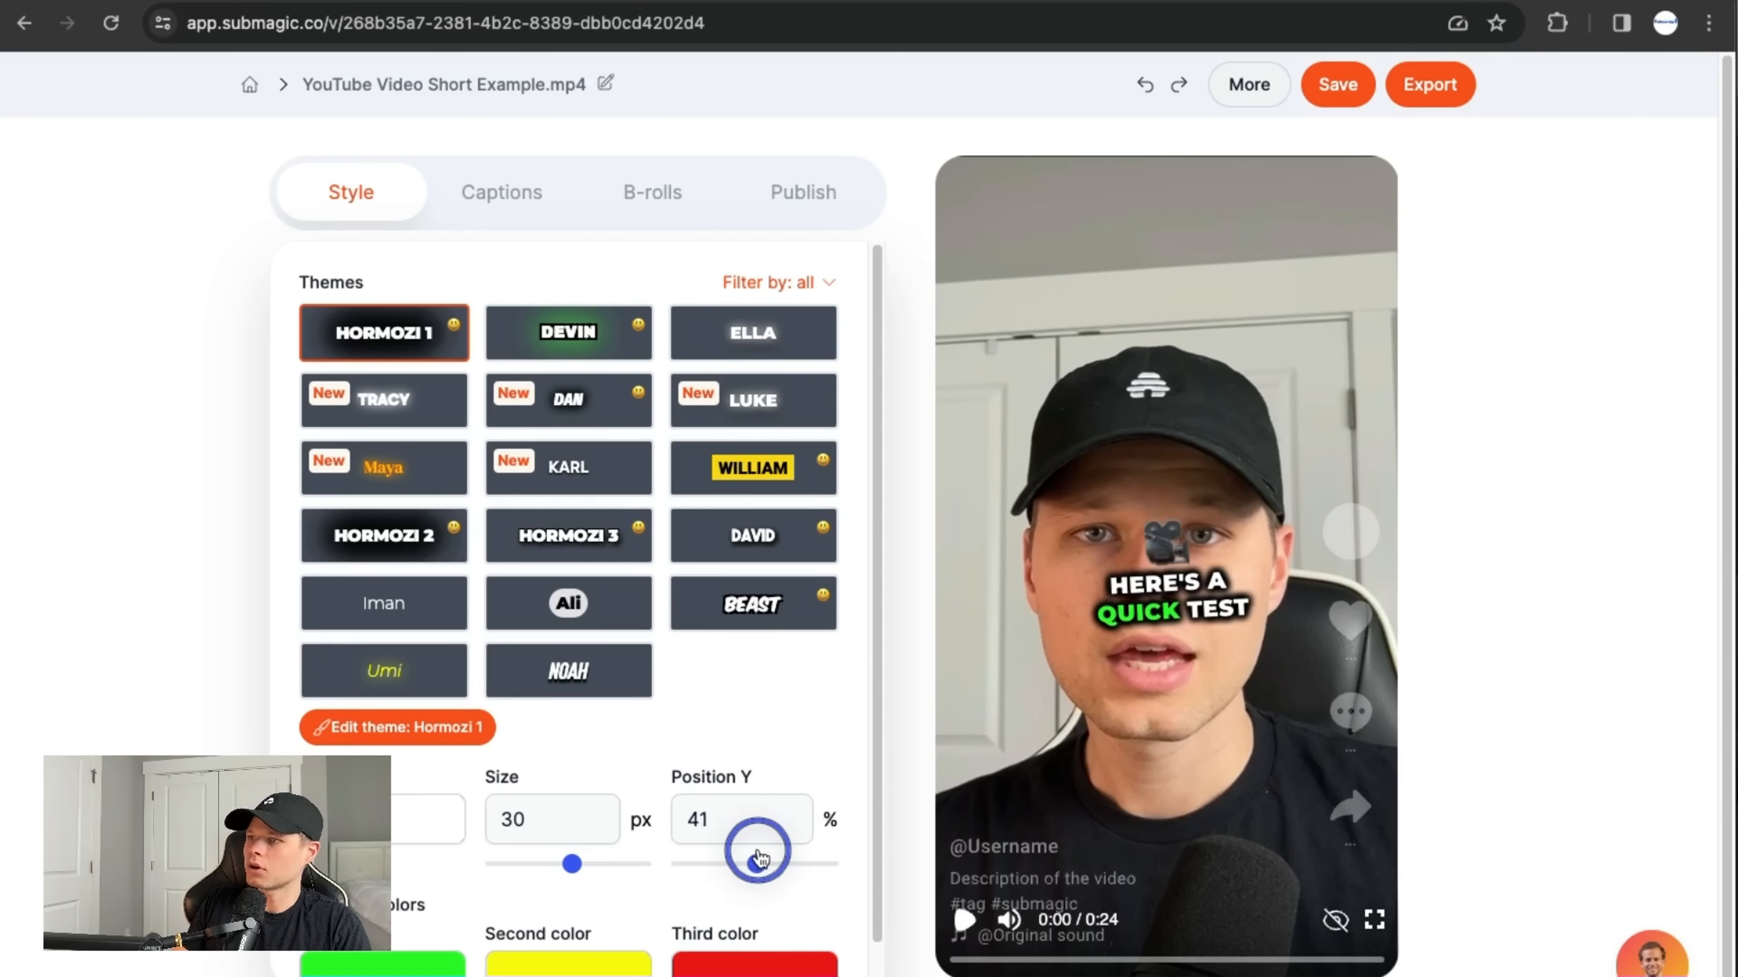
pyautogui.moveTo(759, 854); pyautogui.dragTo(798, 850)
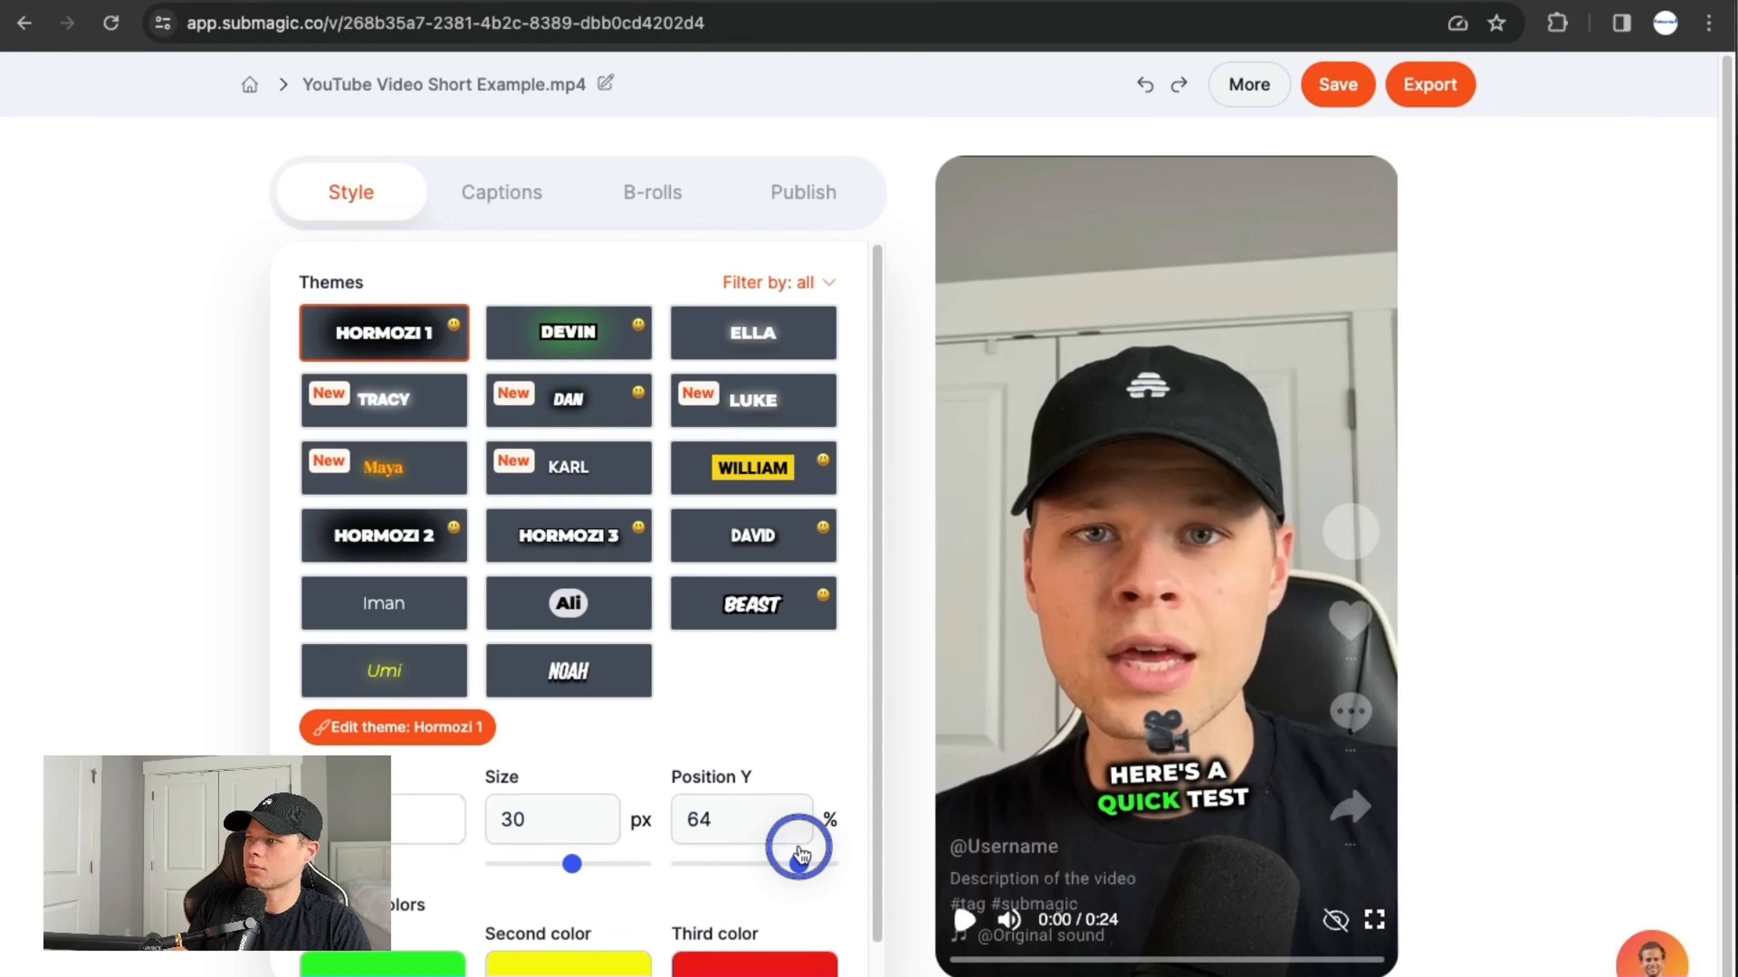
pyautogui.scroll(-3)
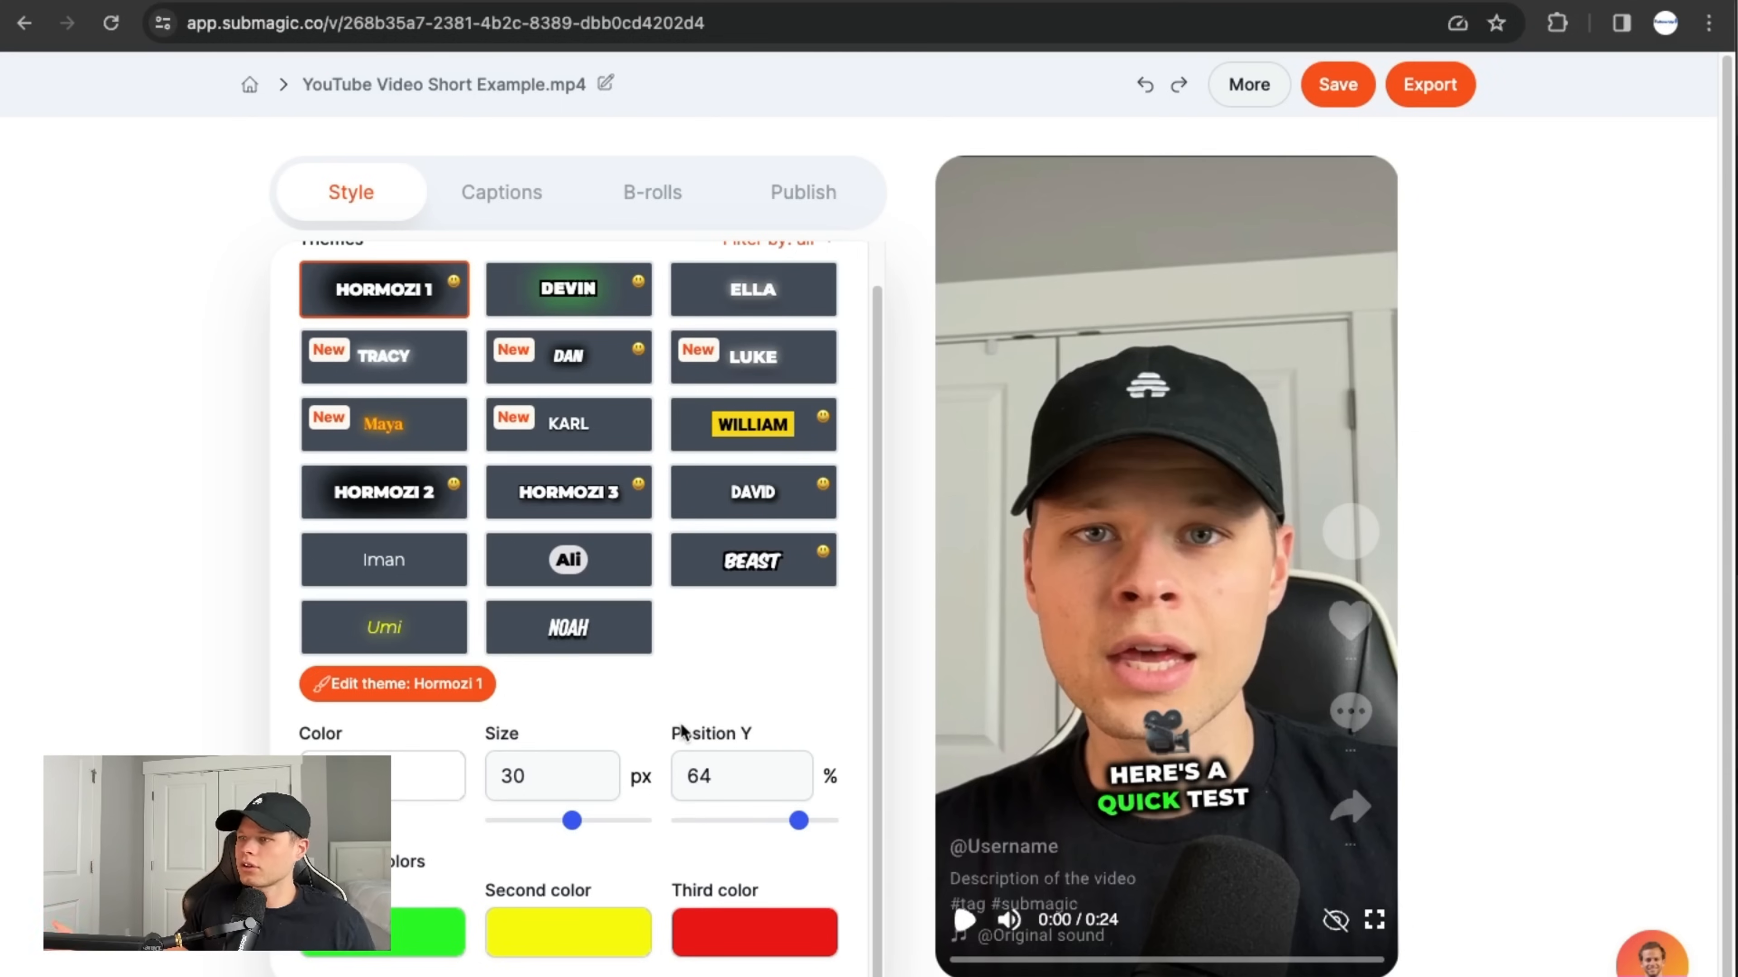
pyautogui.click(500, 192)
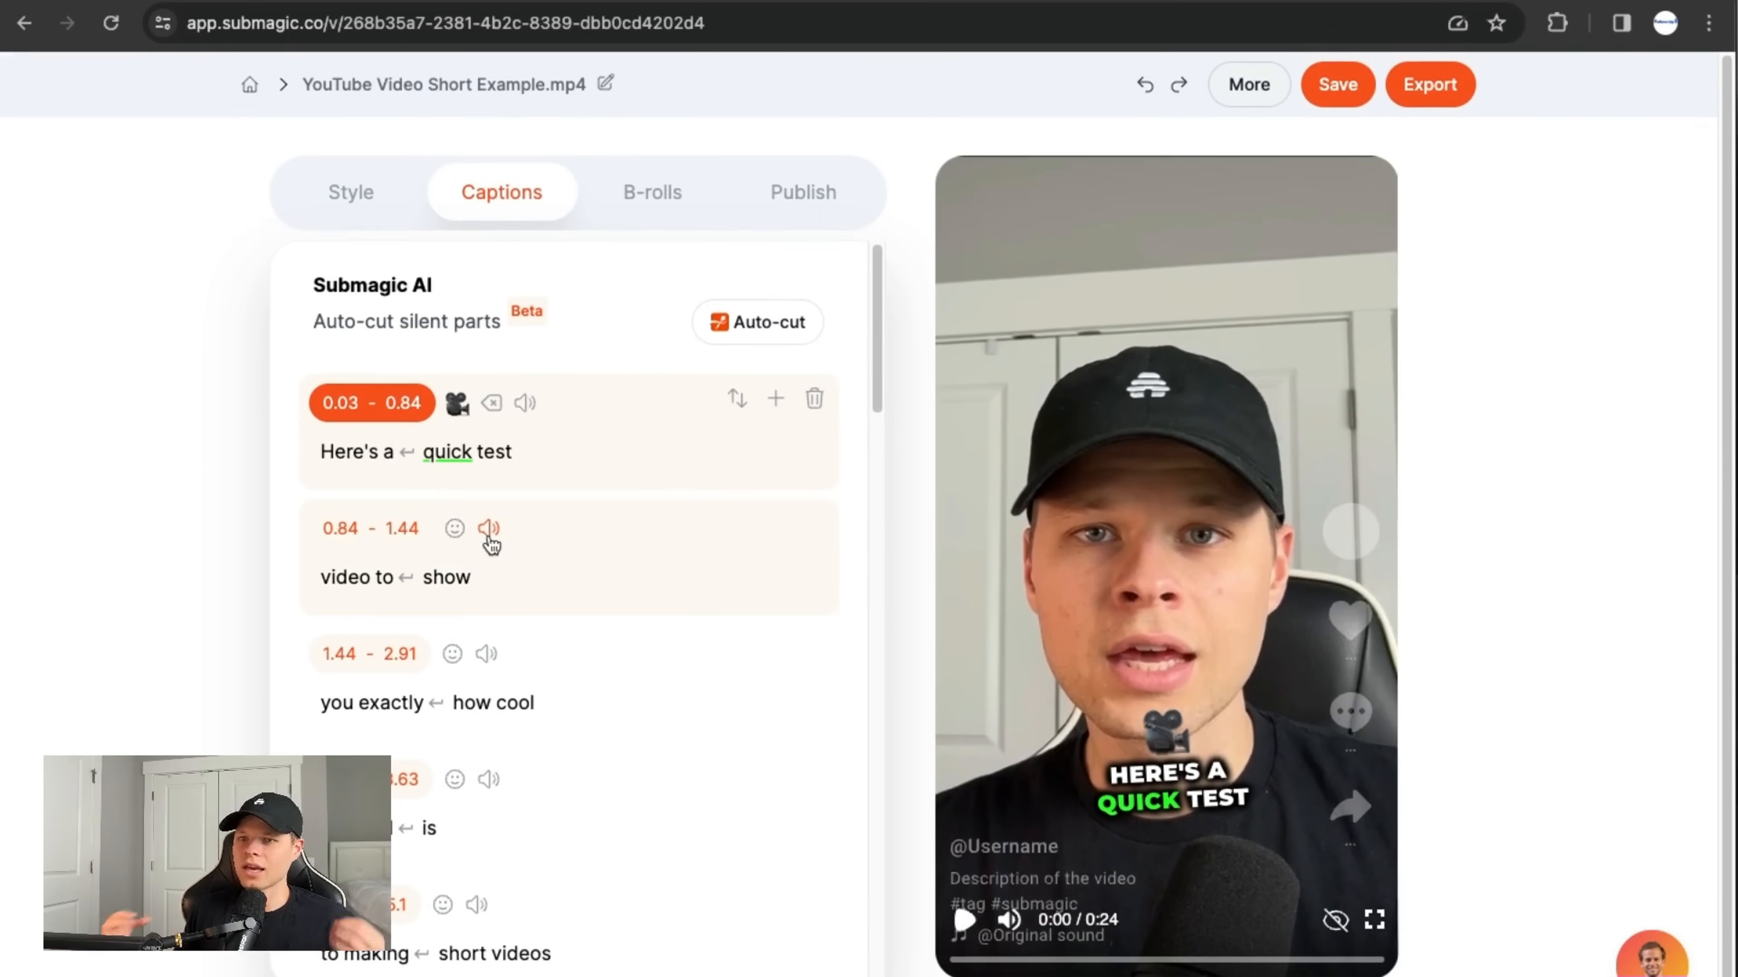
pyautogui.moveTo(488, 530)
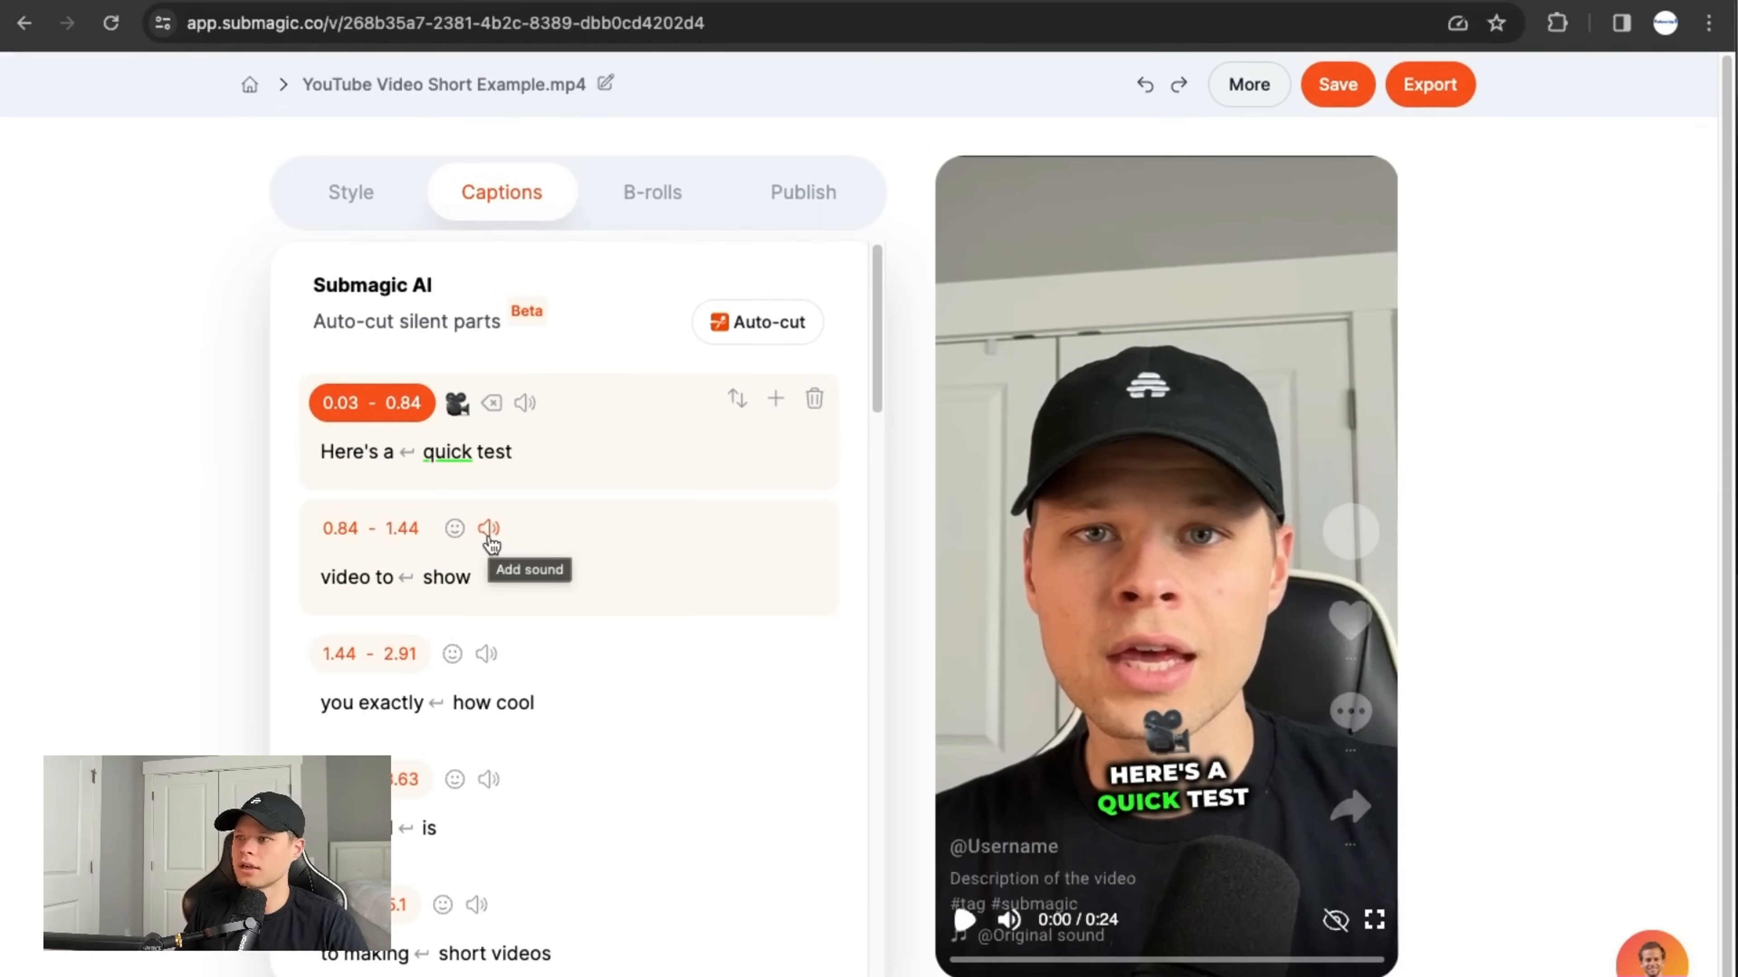
pyautogui.moveTo(692, 450)
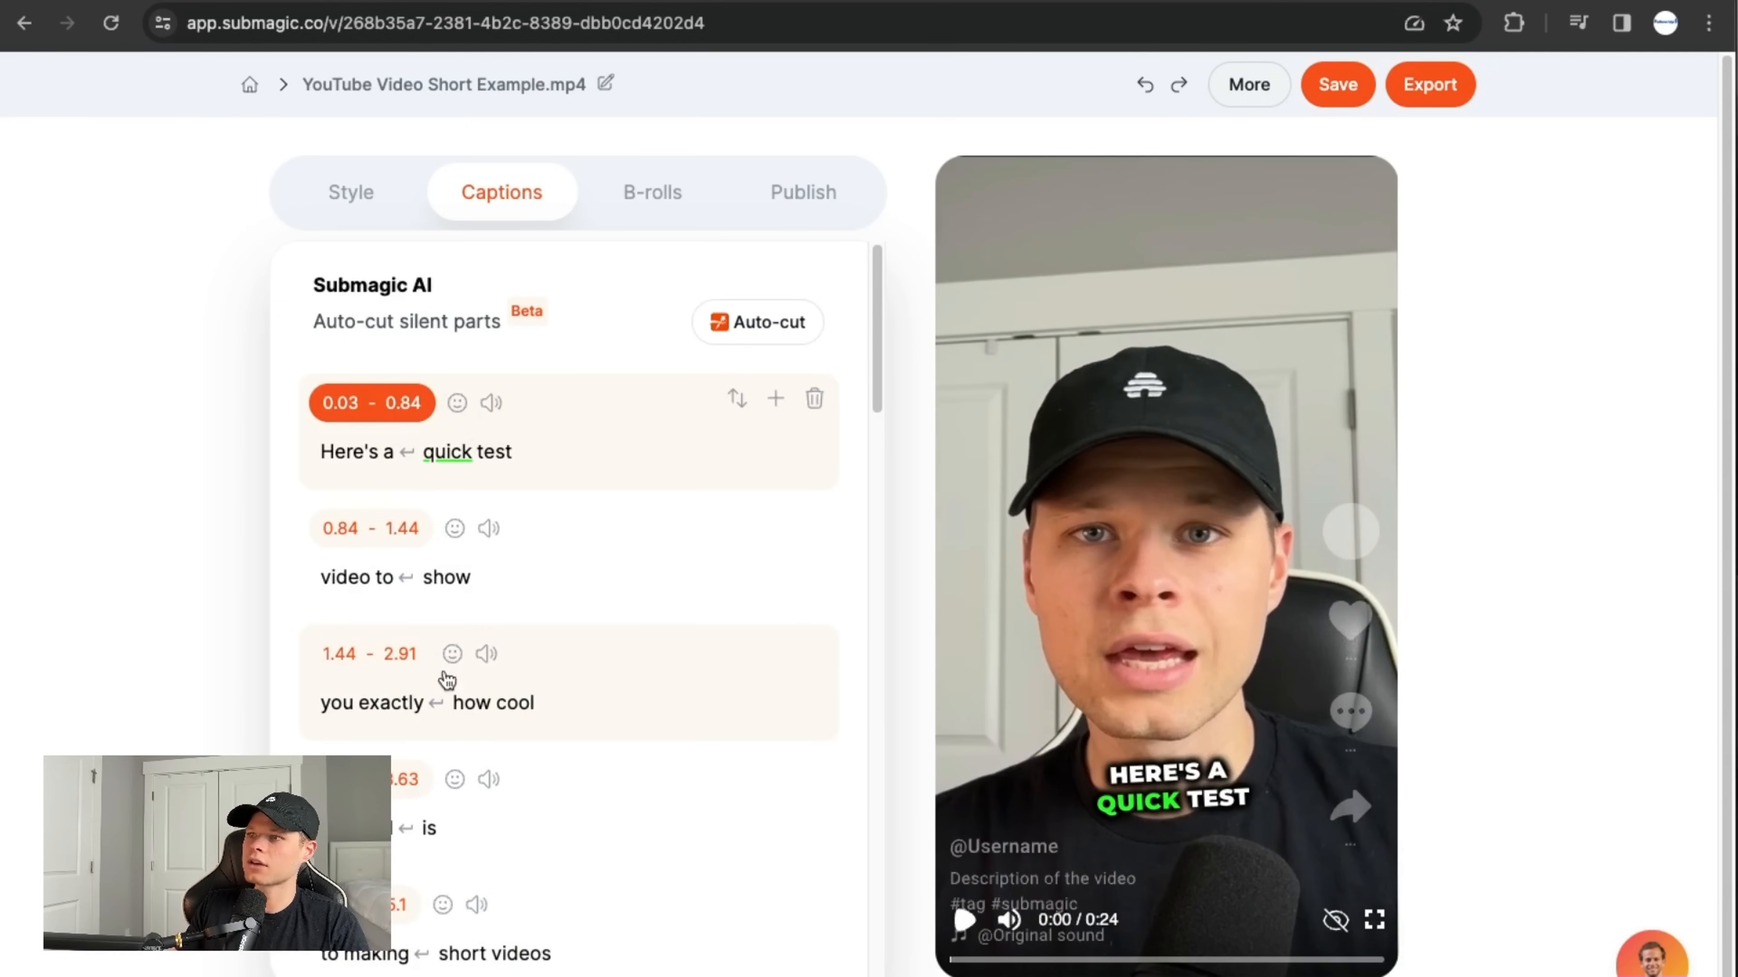
# Pick an emoji for the 'you exactly how cool' caption and move to the B-rolls section
pyautogui.click(451, 653)
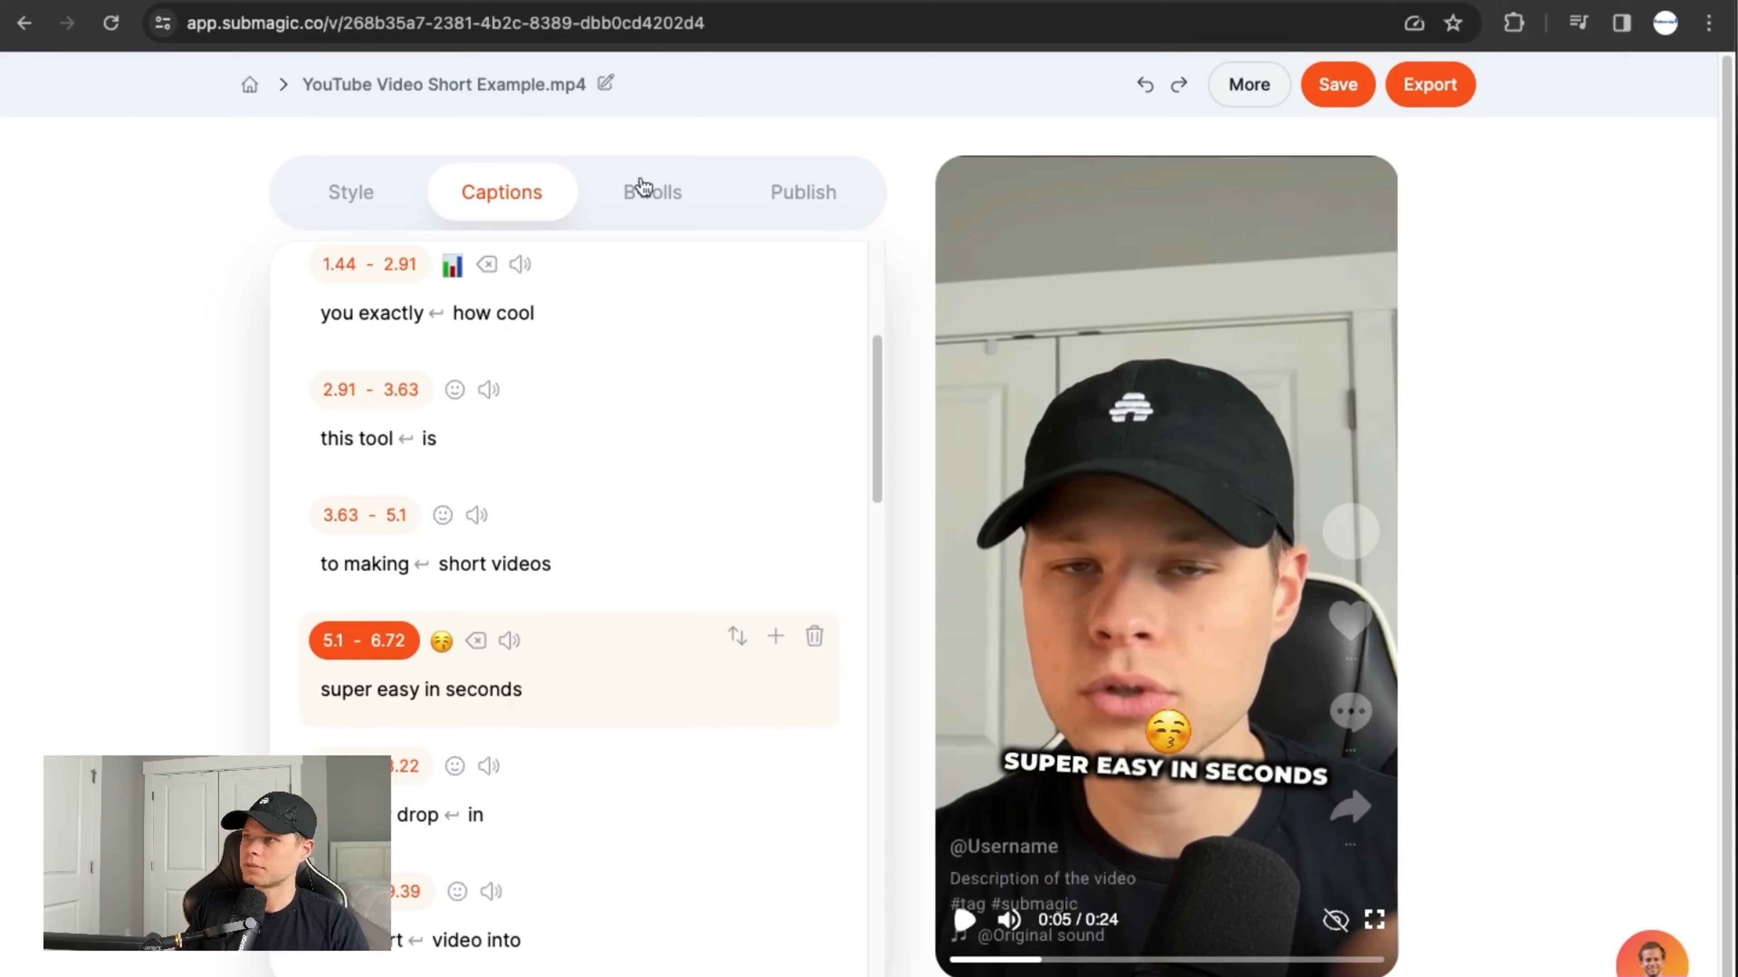
pyautogui.click(652, 192)
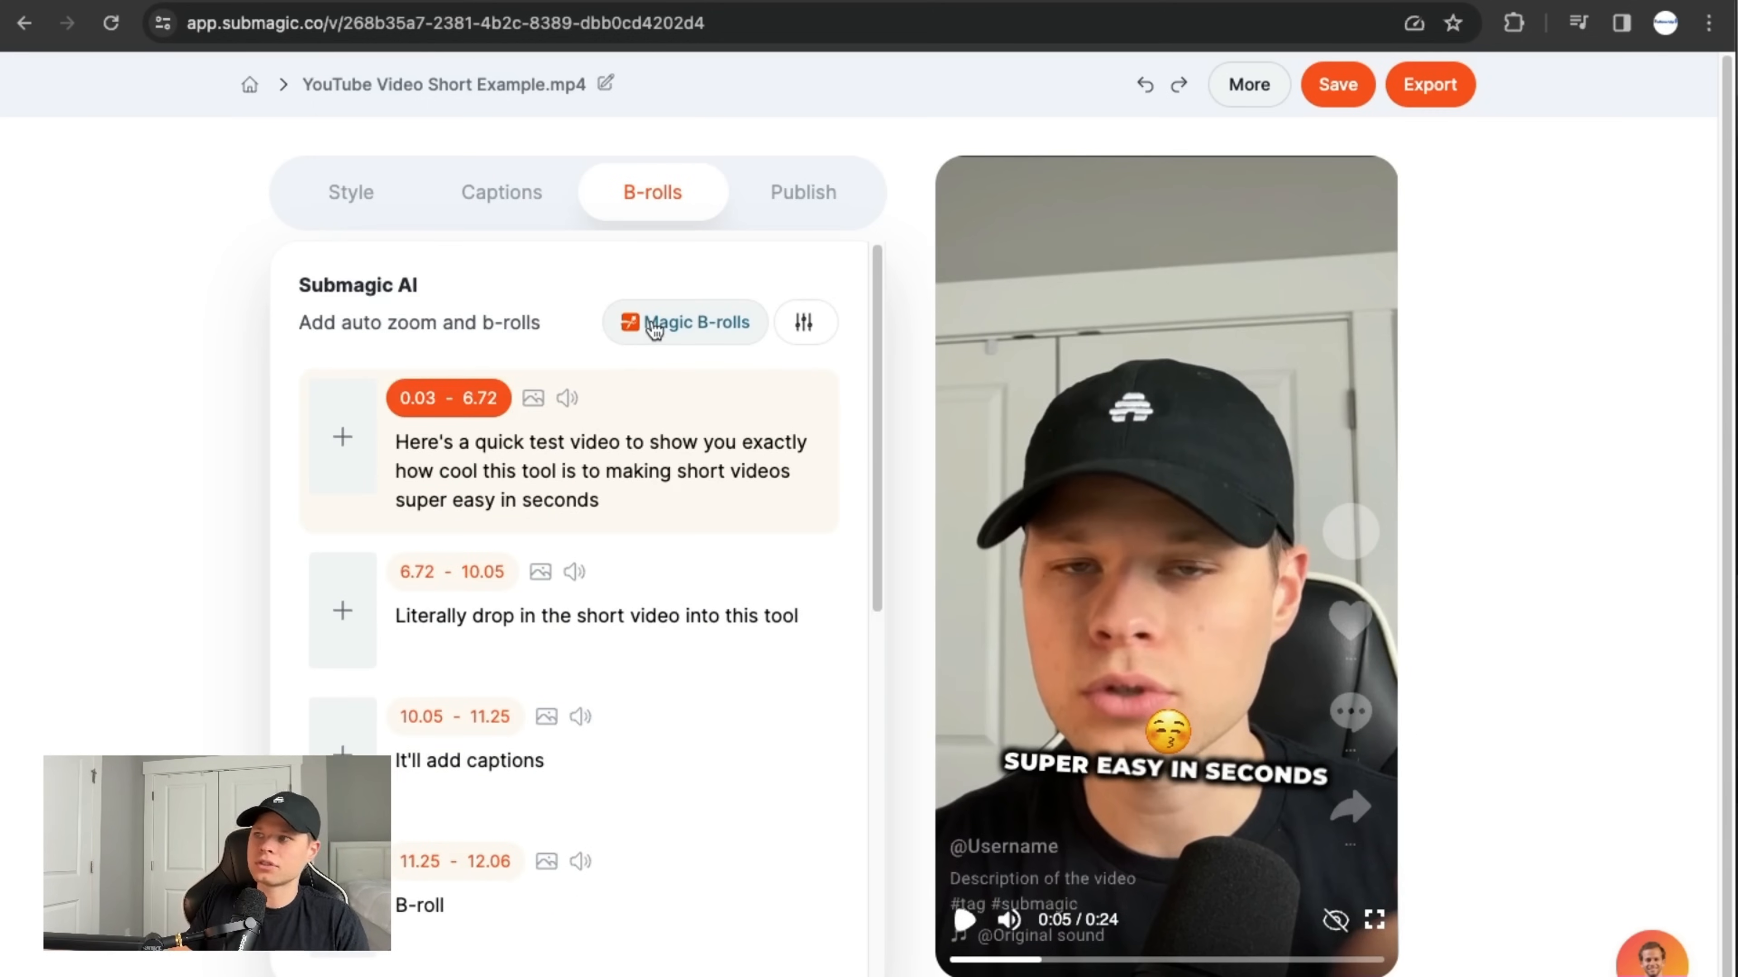
# Run Magic B-rolls, then apply the NO SWIMMING sign stock clip to the 'It'll add captions' line
pyautogui.click(684, 322)
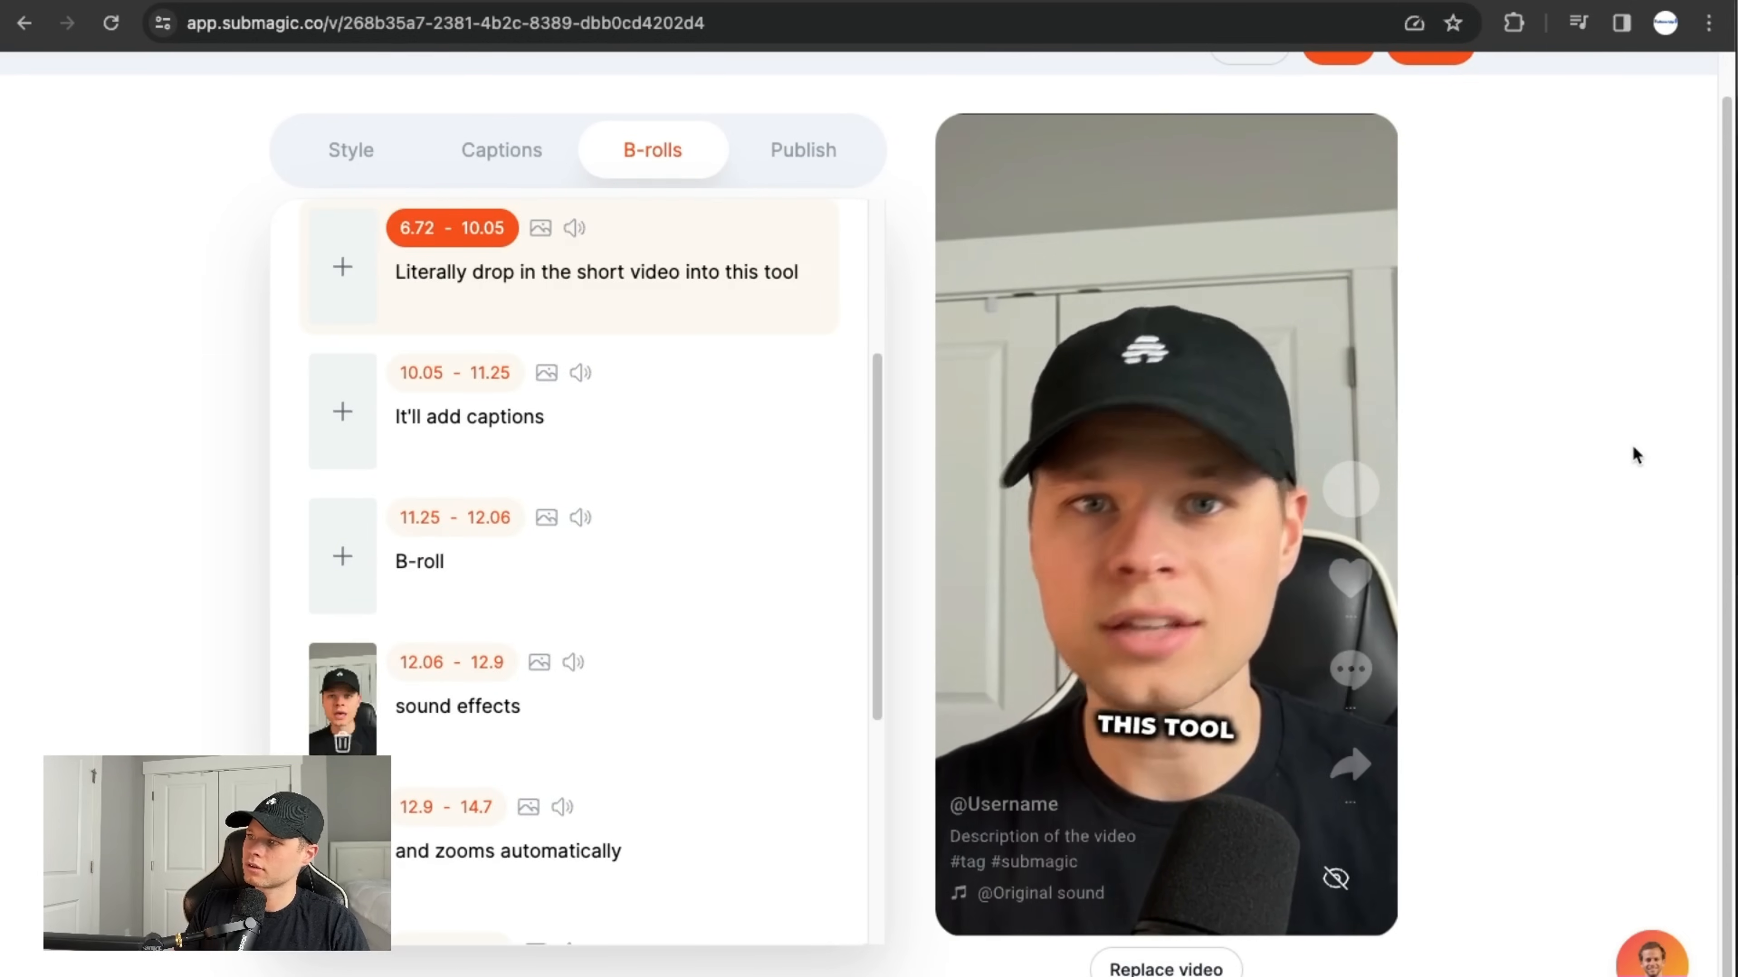
pyautogui.scroll(-3)
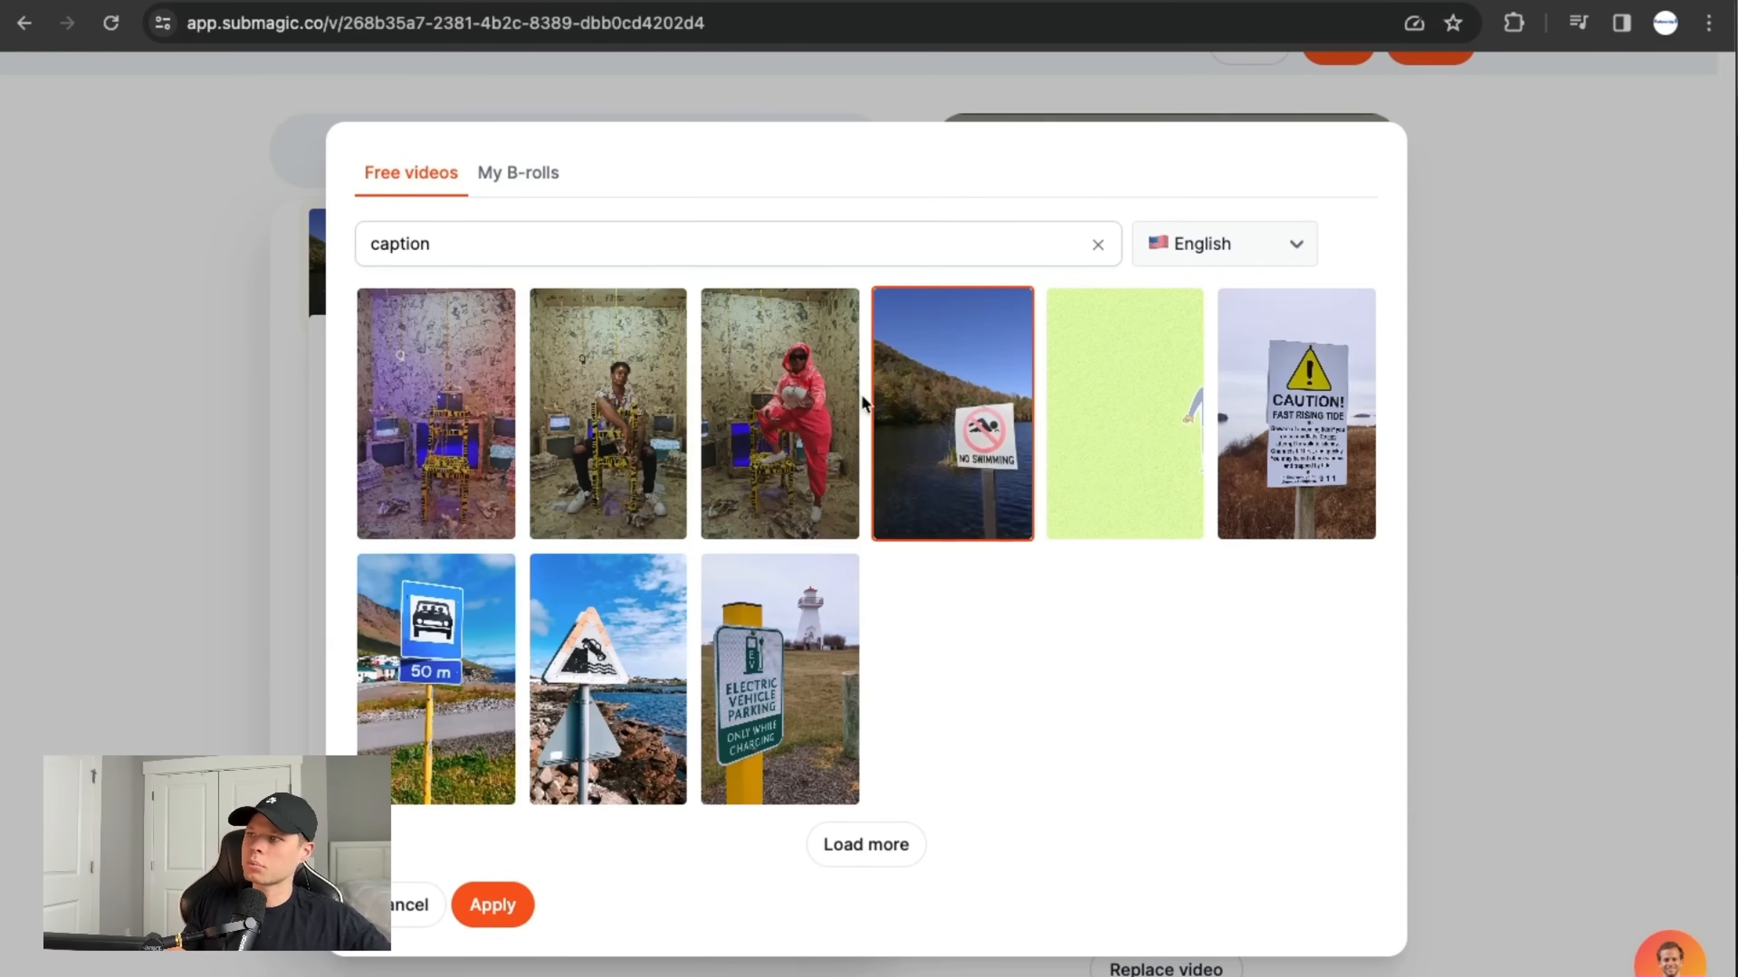
pyautogui.click(492, 904)
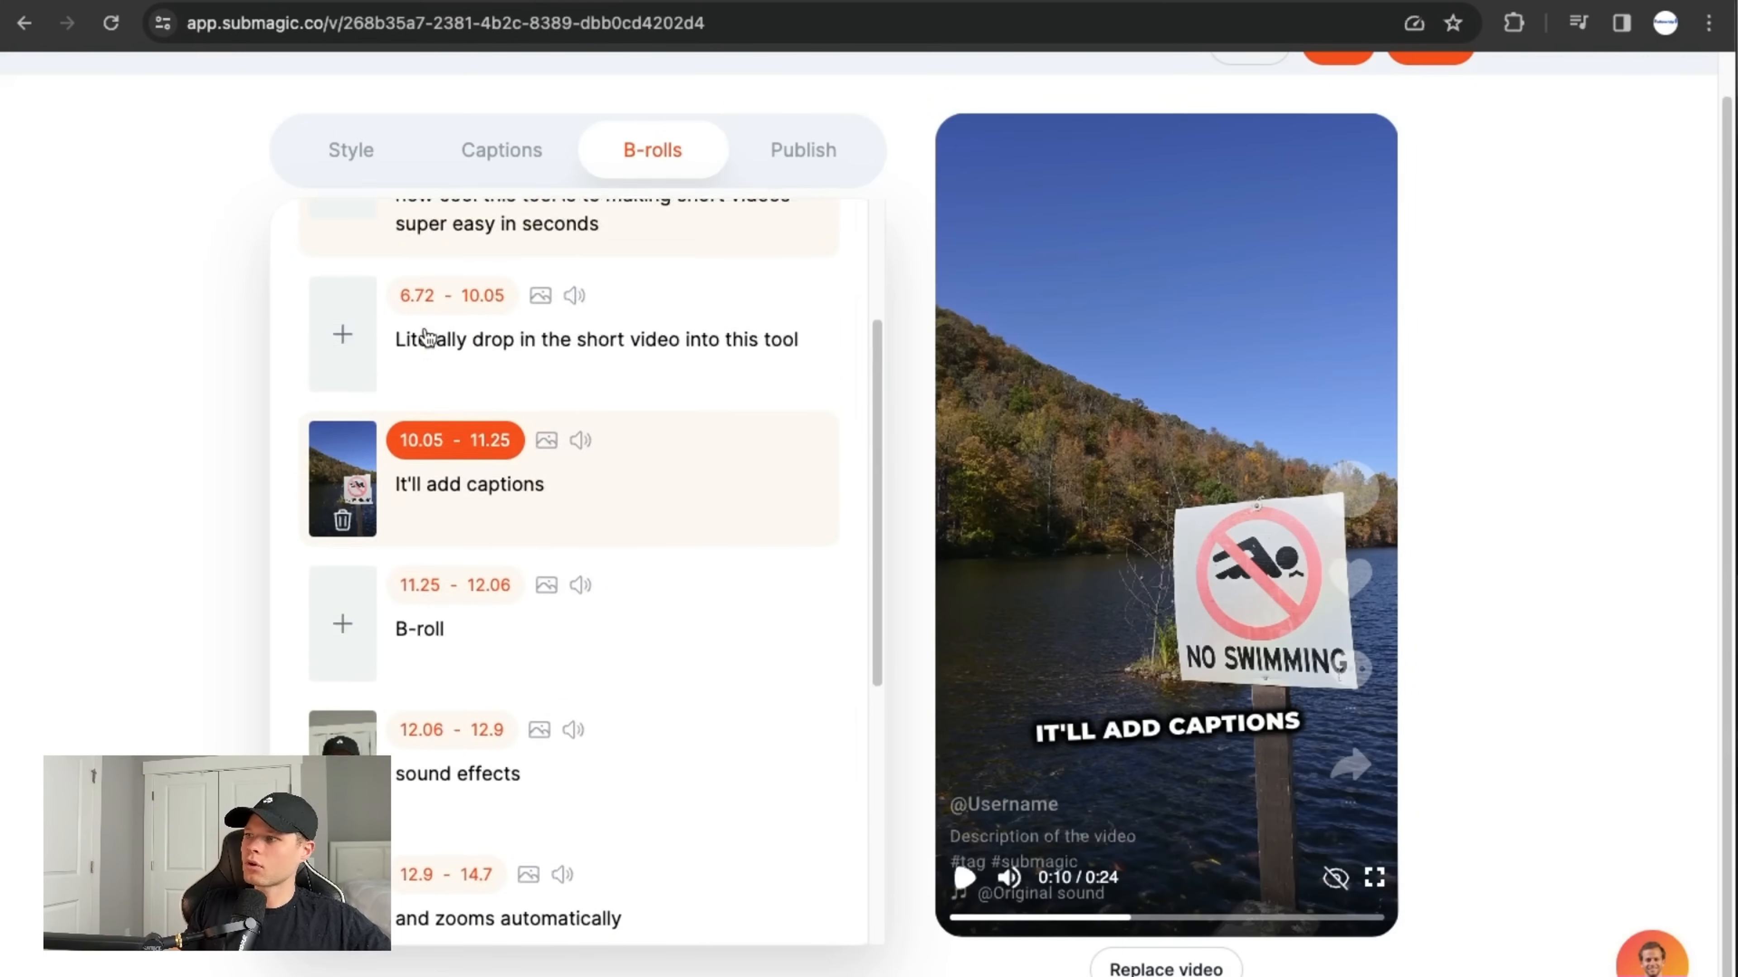
pyautogui.scroll(-3)
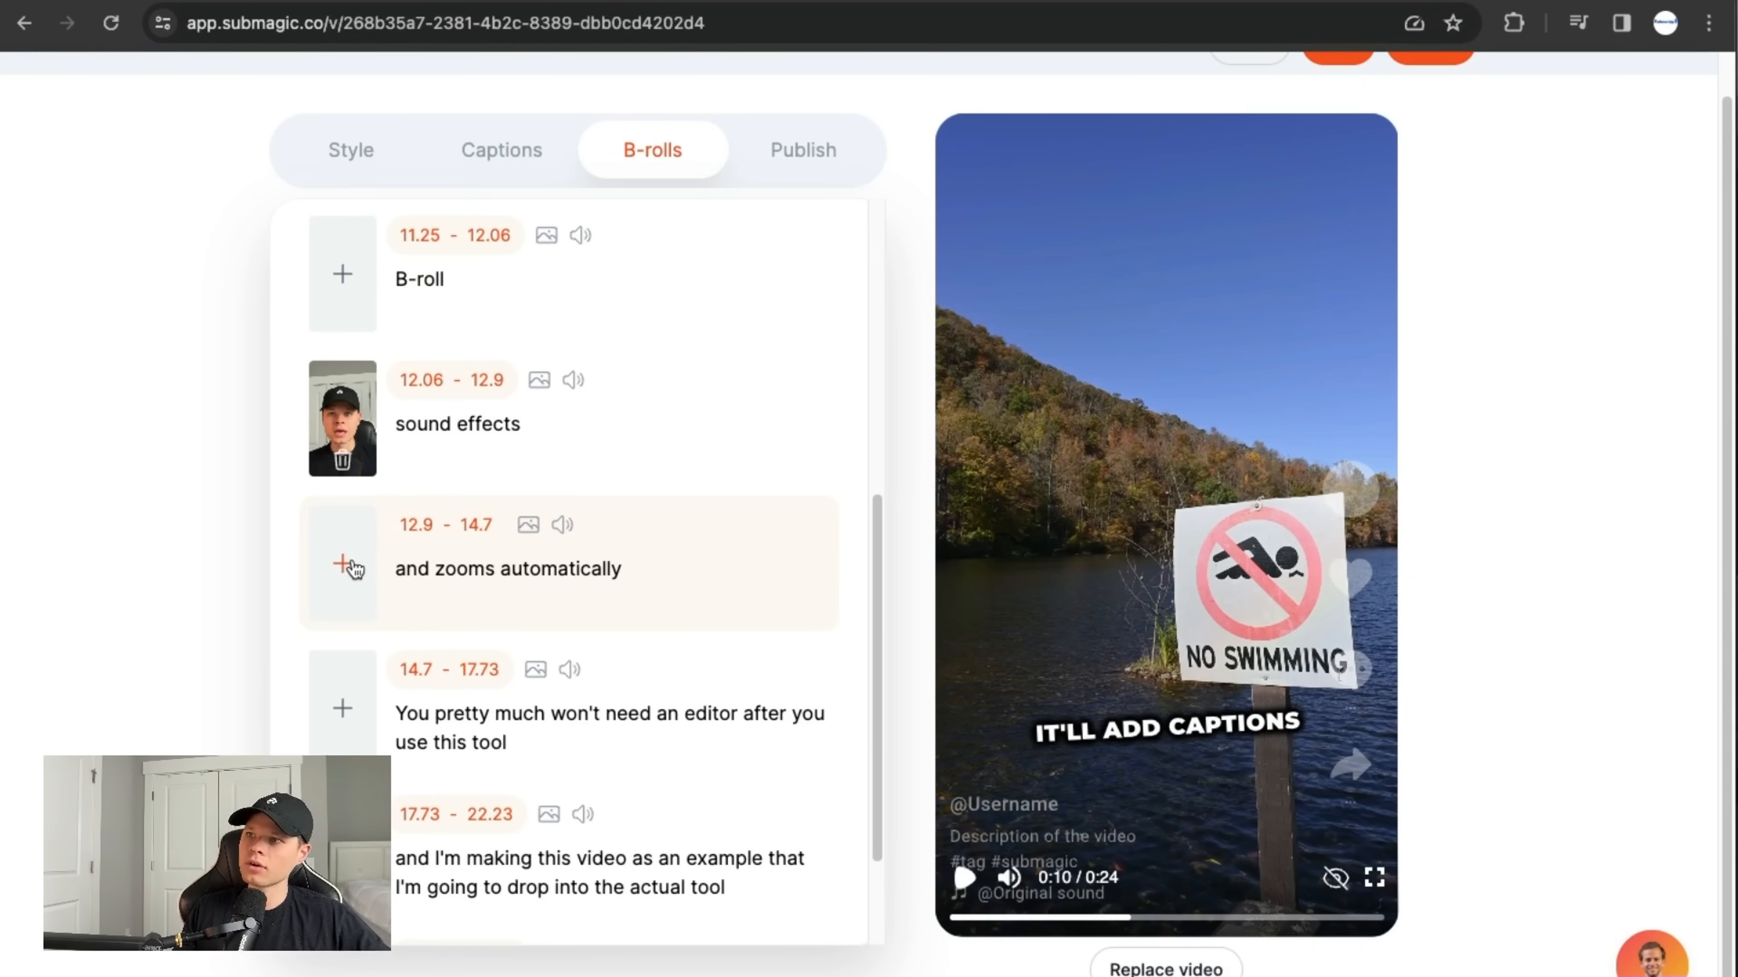
# Add a zoom with Film burn transition to the 'and zooms automatically' line
pyautogui.click(342, 565)
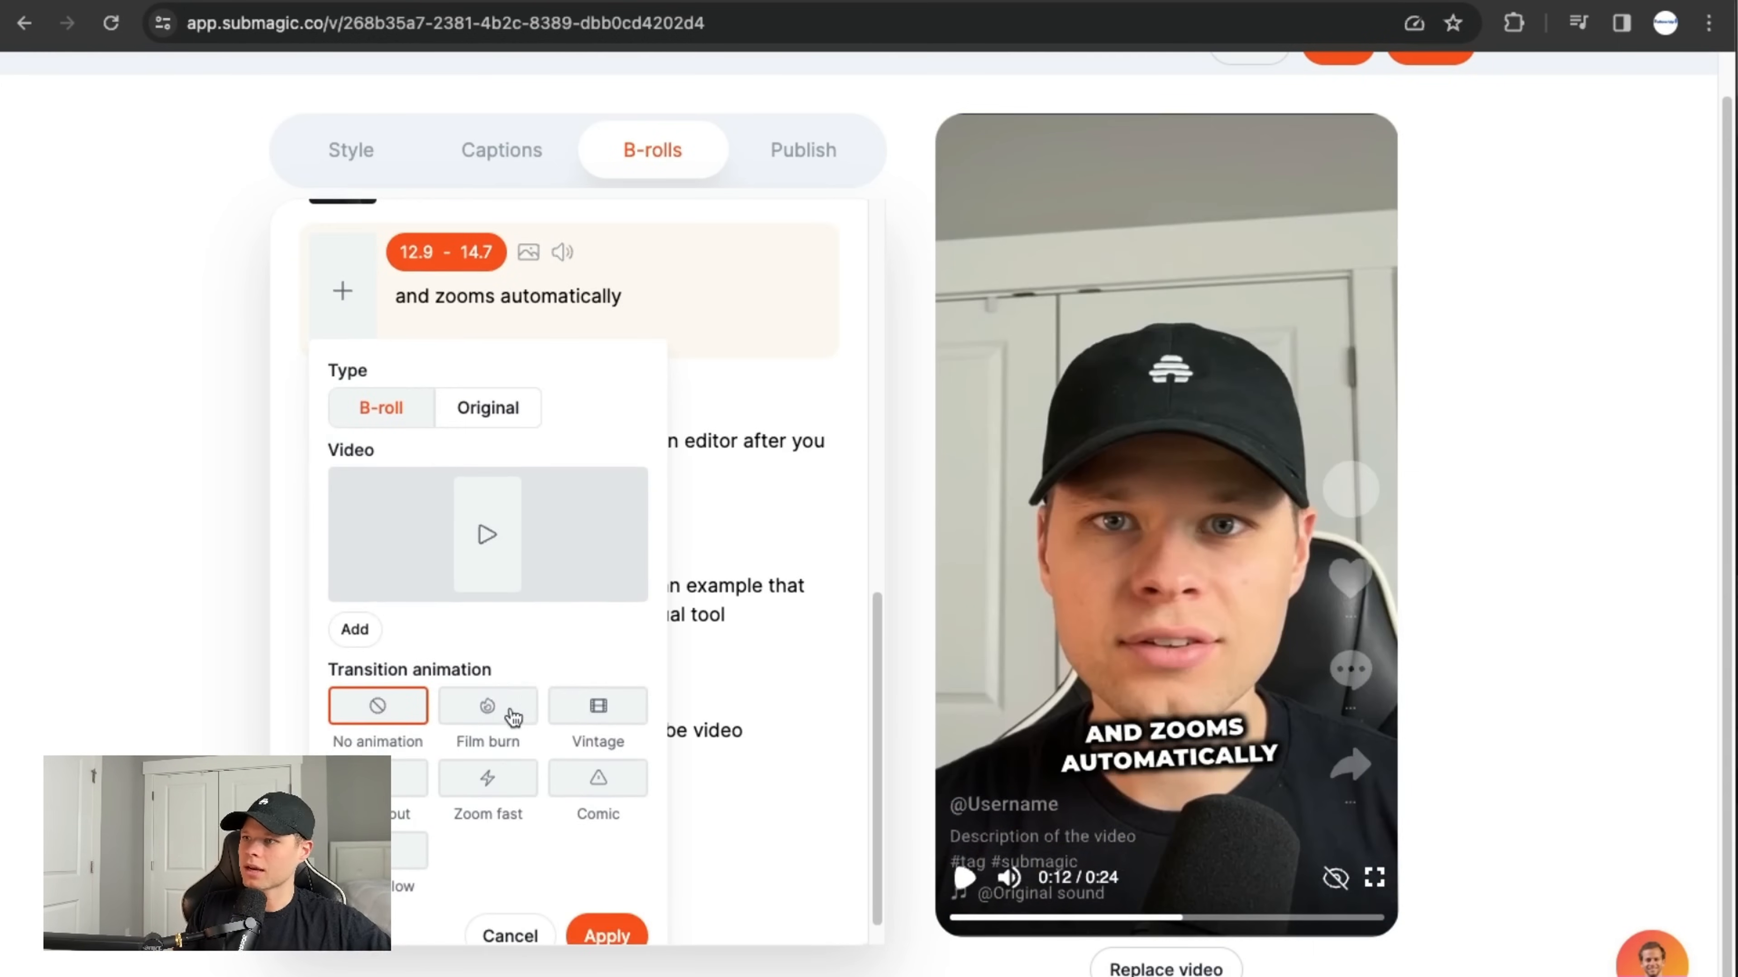
pyautogui.click(487, 776)
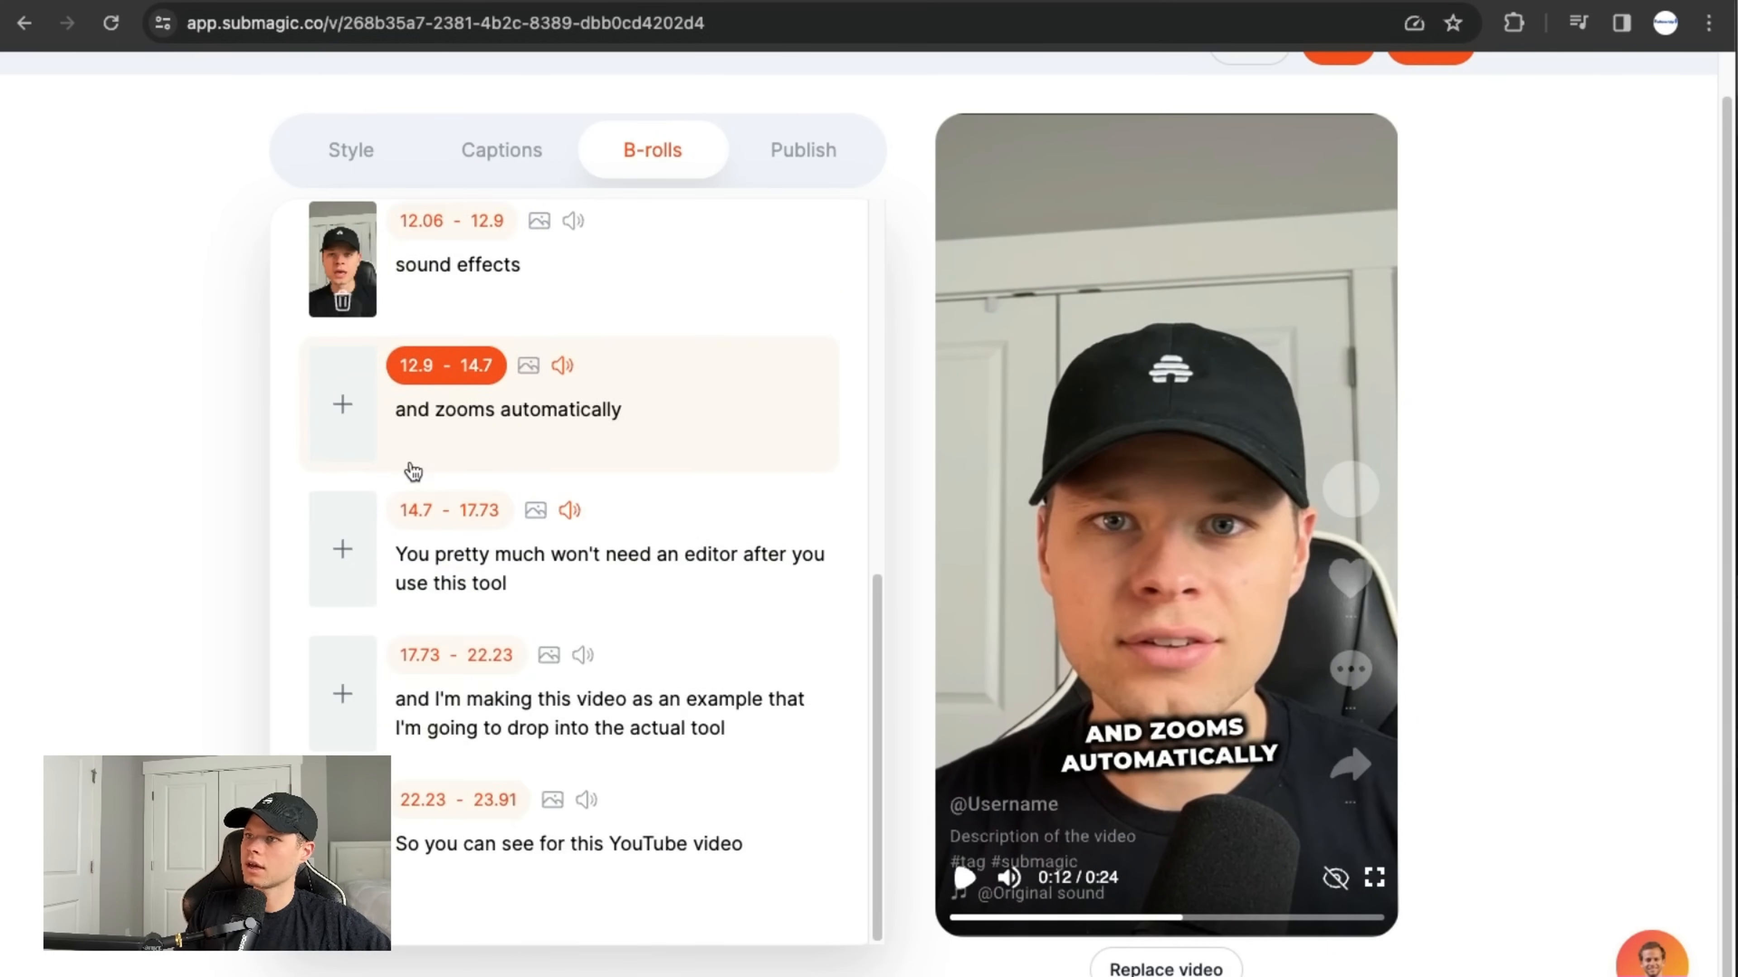
pyautogui.click(341, 404)
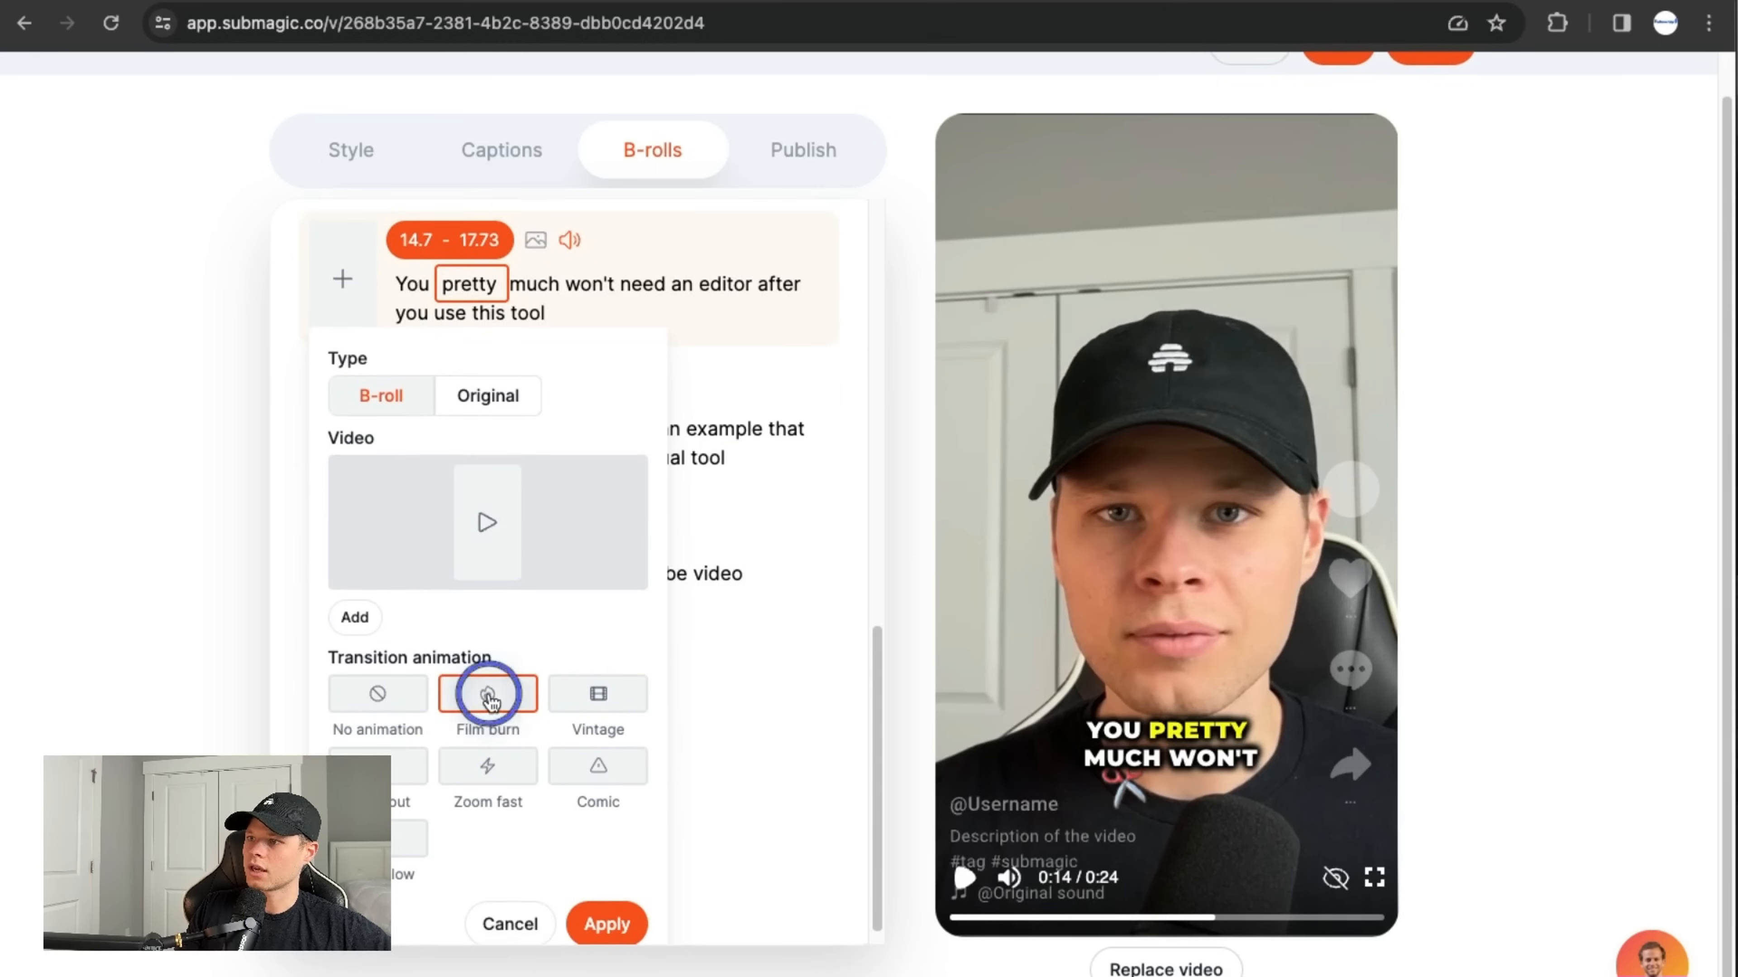
# Give the not-needing-an-editor line an Original-footage zoom with Film burn, then move to the publish step
pyautogui.click(486, 395)
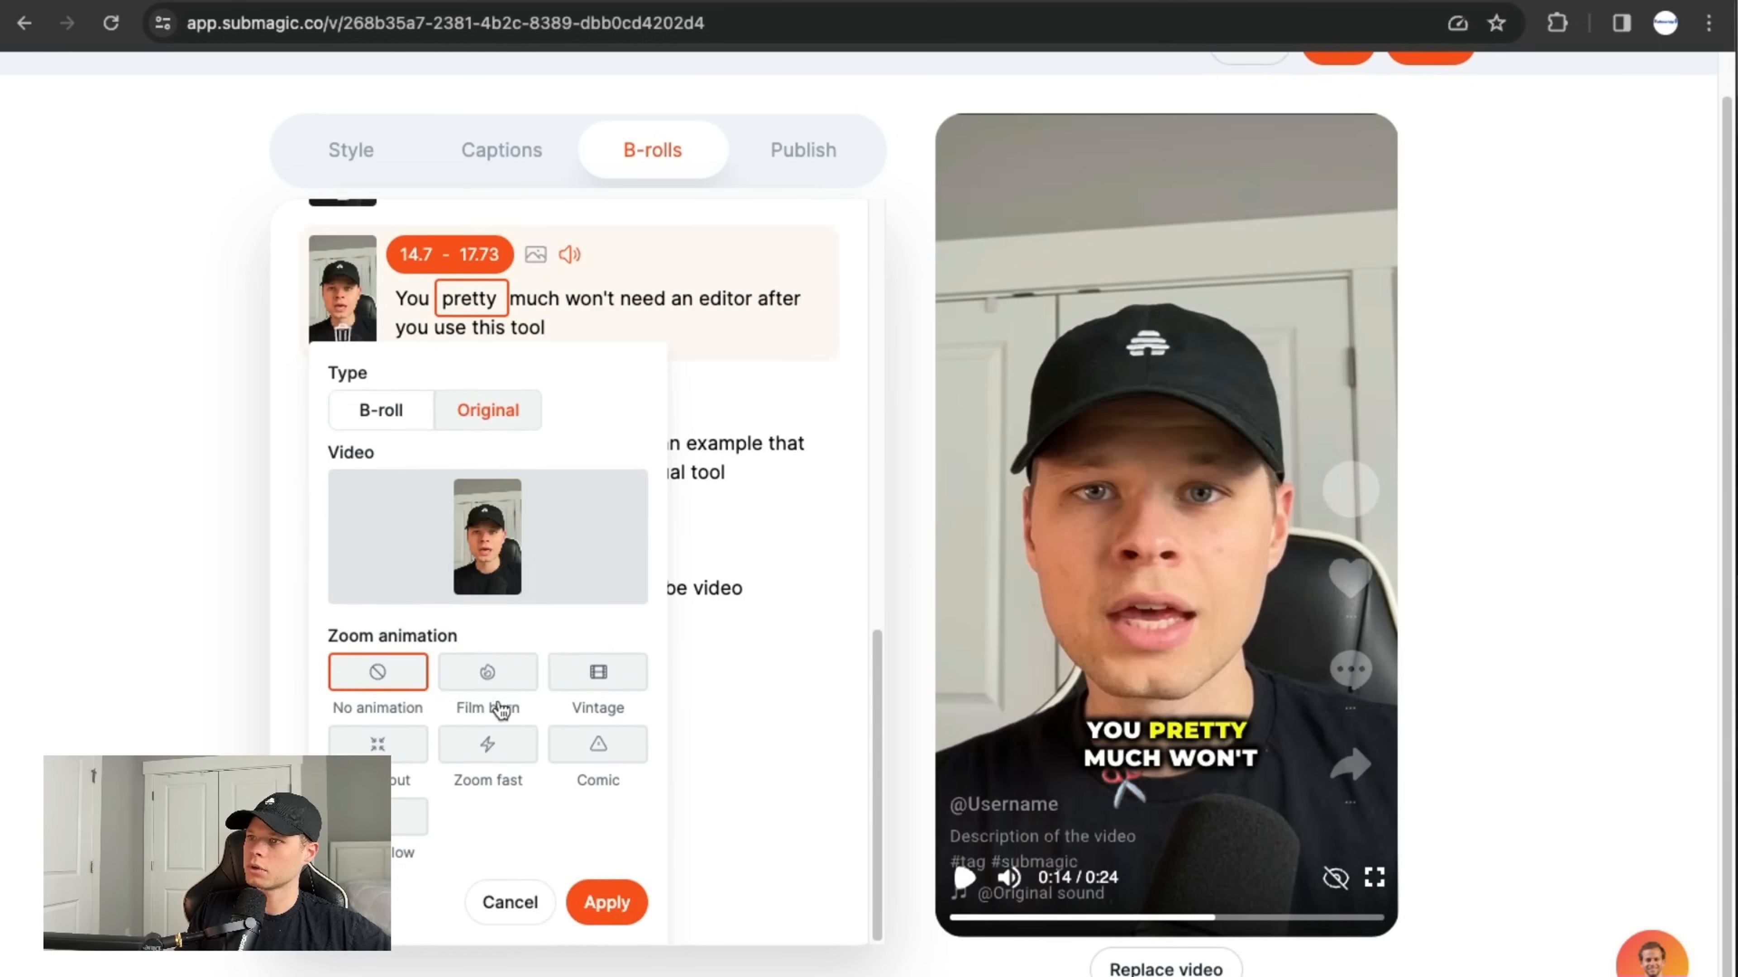
pyautogui.click(508, 902)
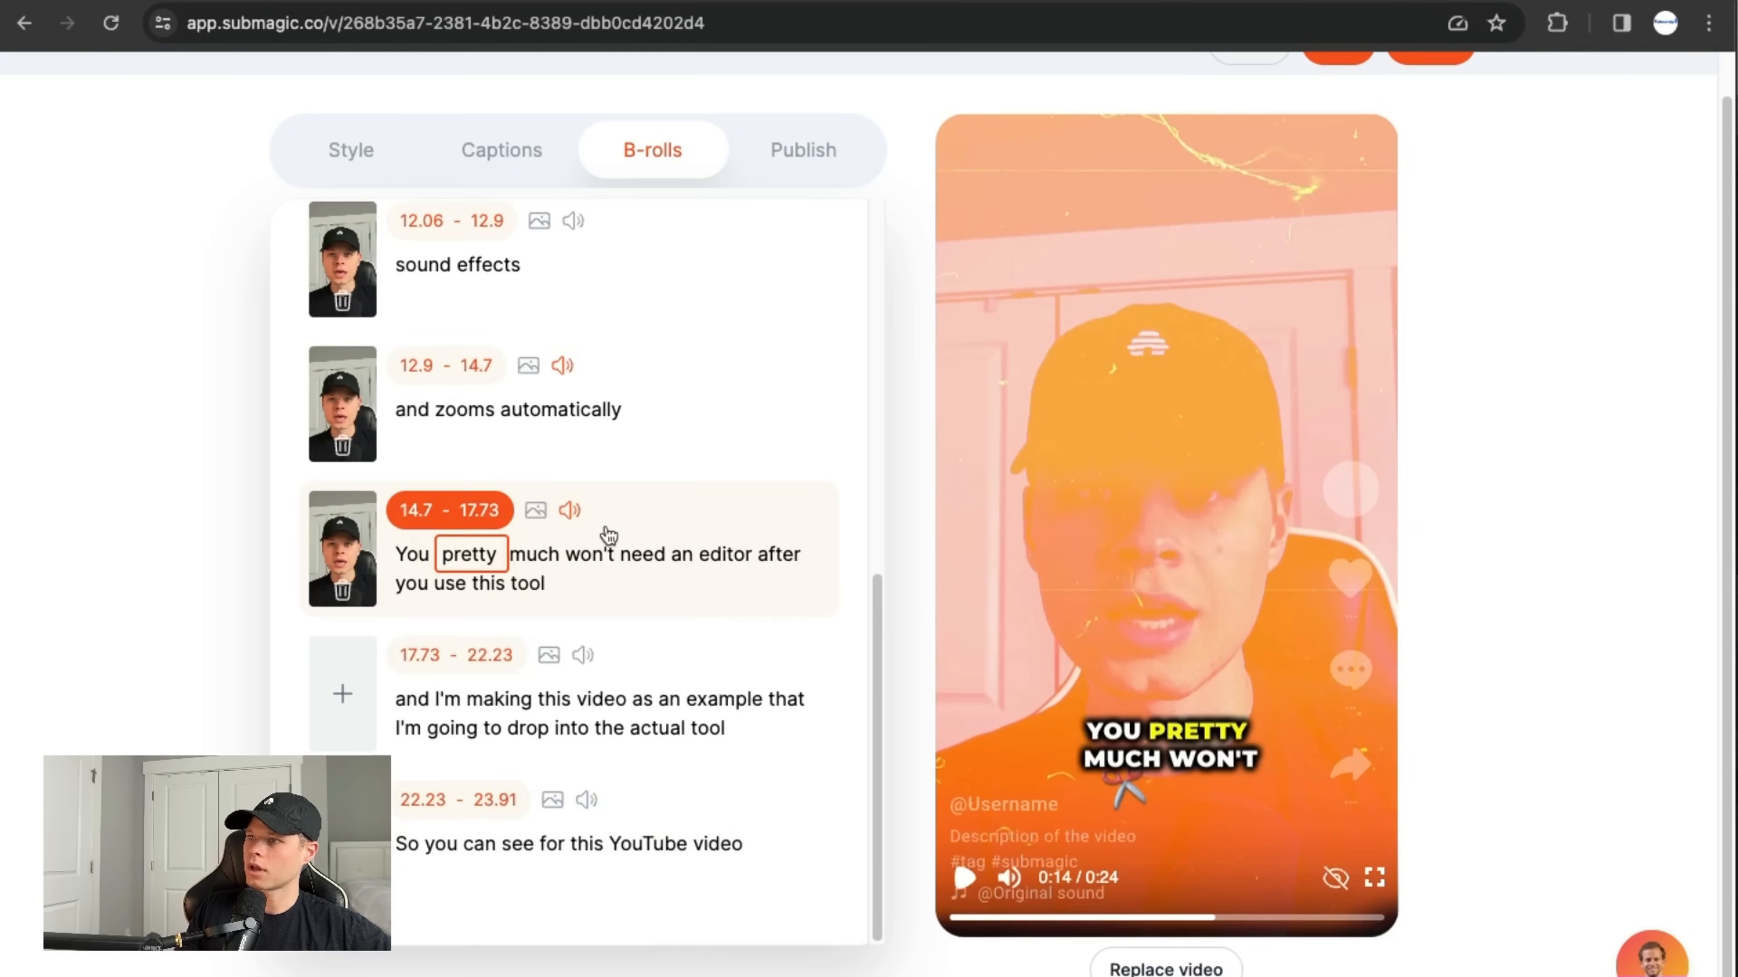
pyautogui.click(802, 149)
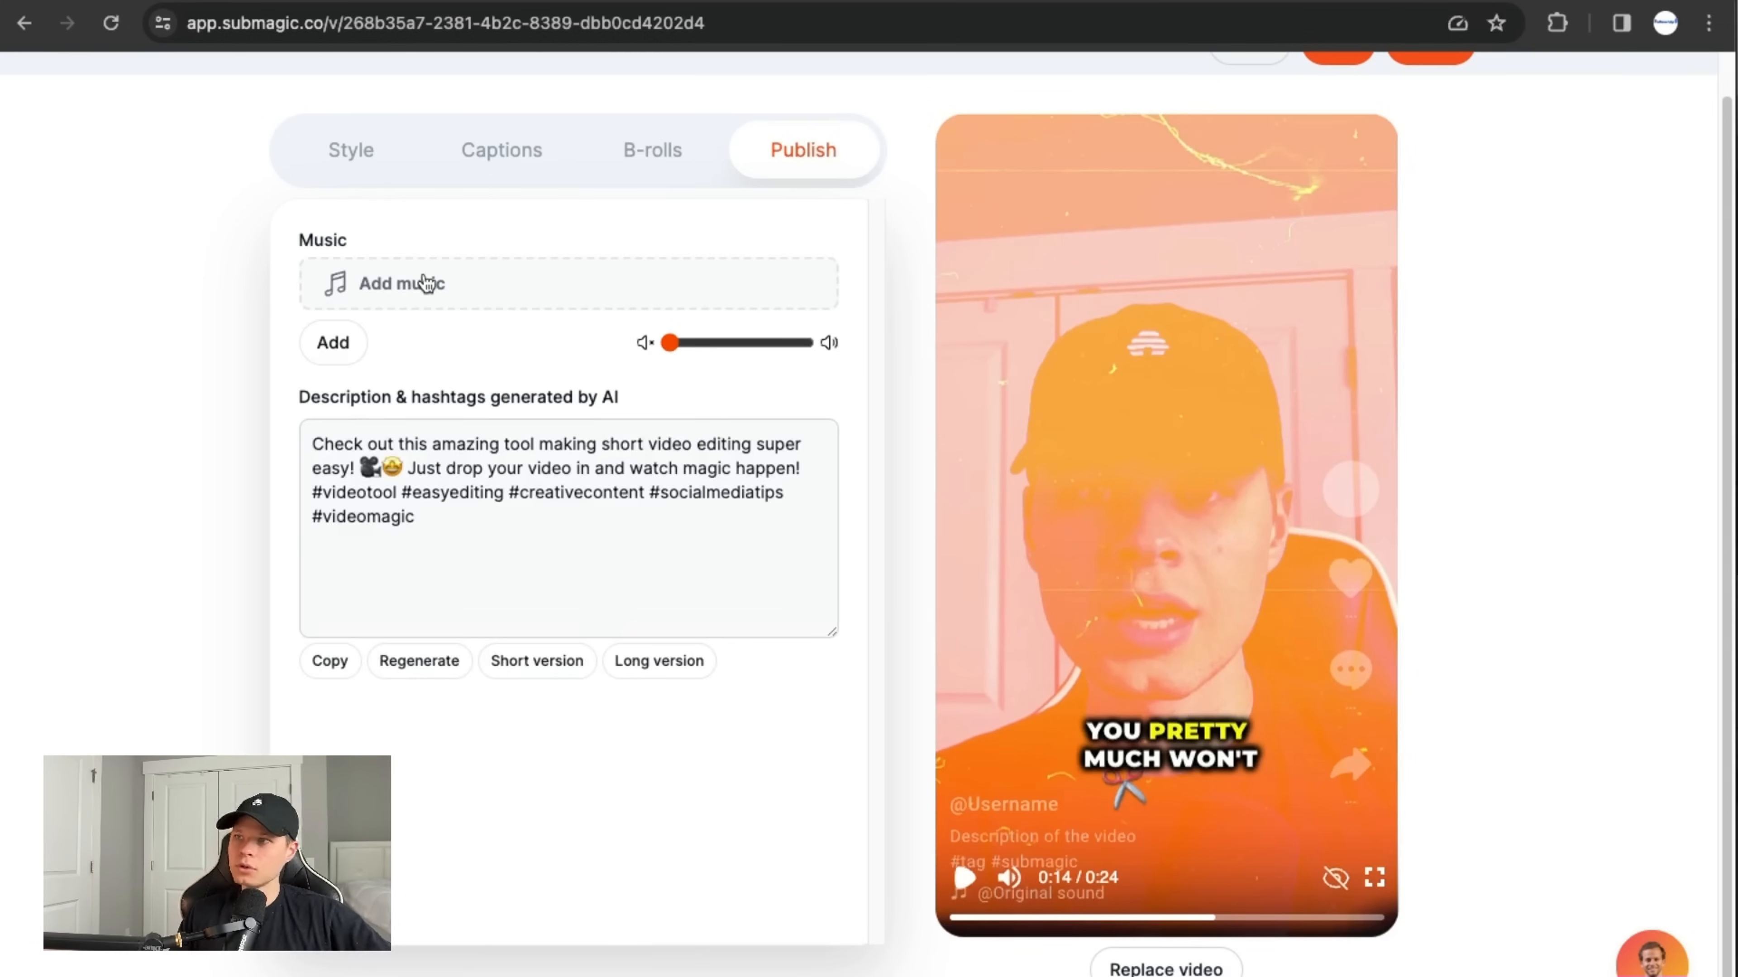
# Add the uploaded J. Cole 'she knows' mp3 as background music at low volume
pyautogui.click(401, 283)
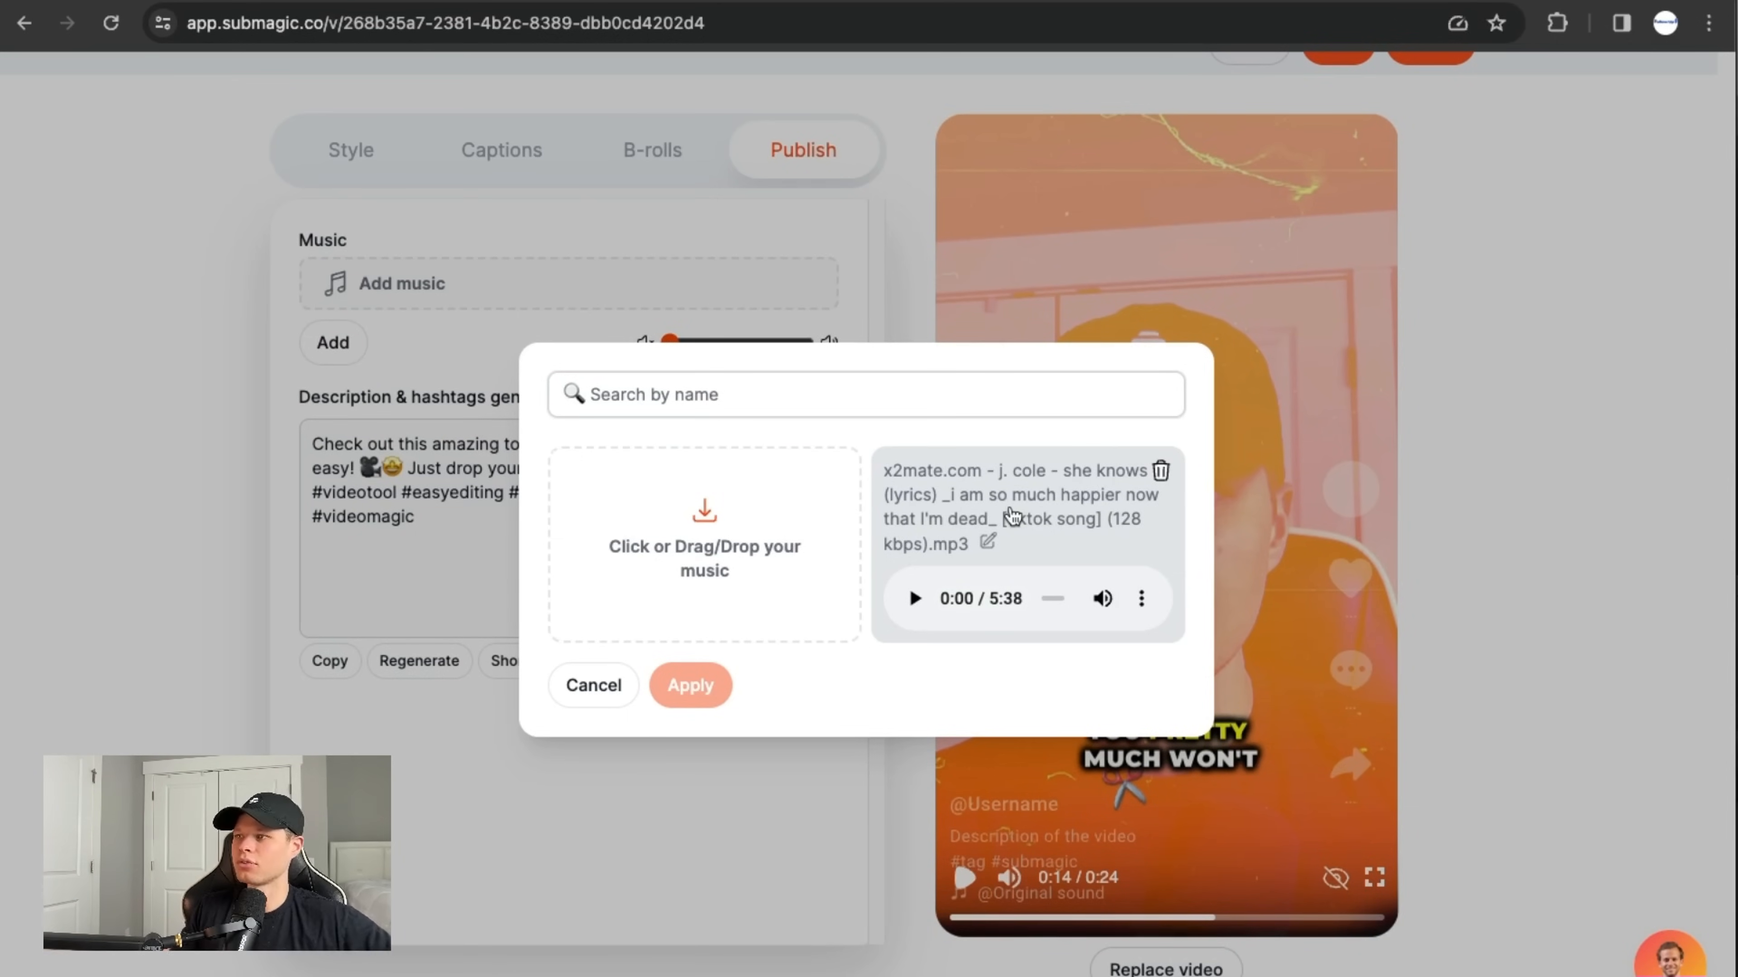
pyautogui.click(689, 685)
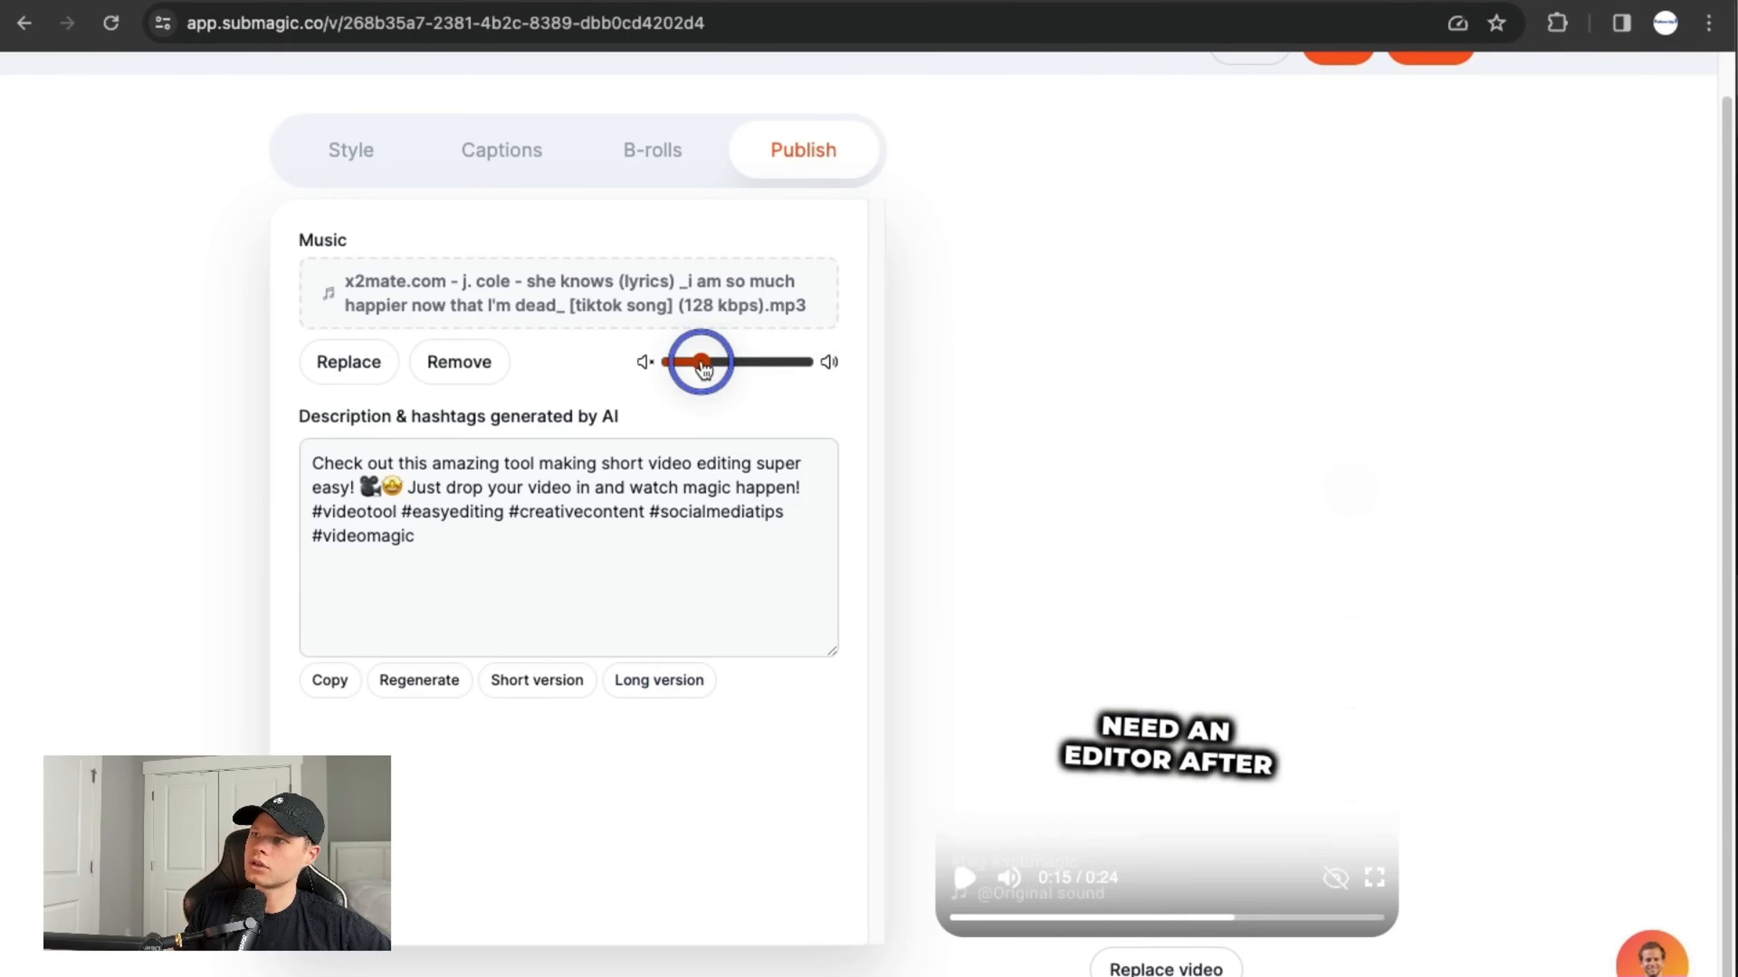
pyautogui.moveTo(701, 361); pyautogui.dragTo(676, 361)
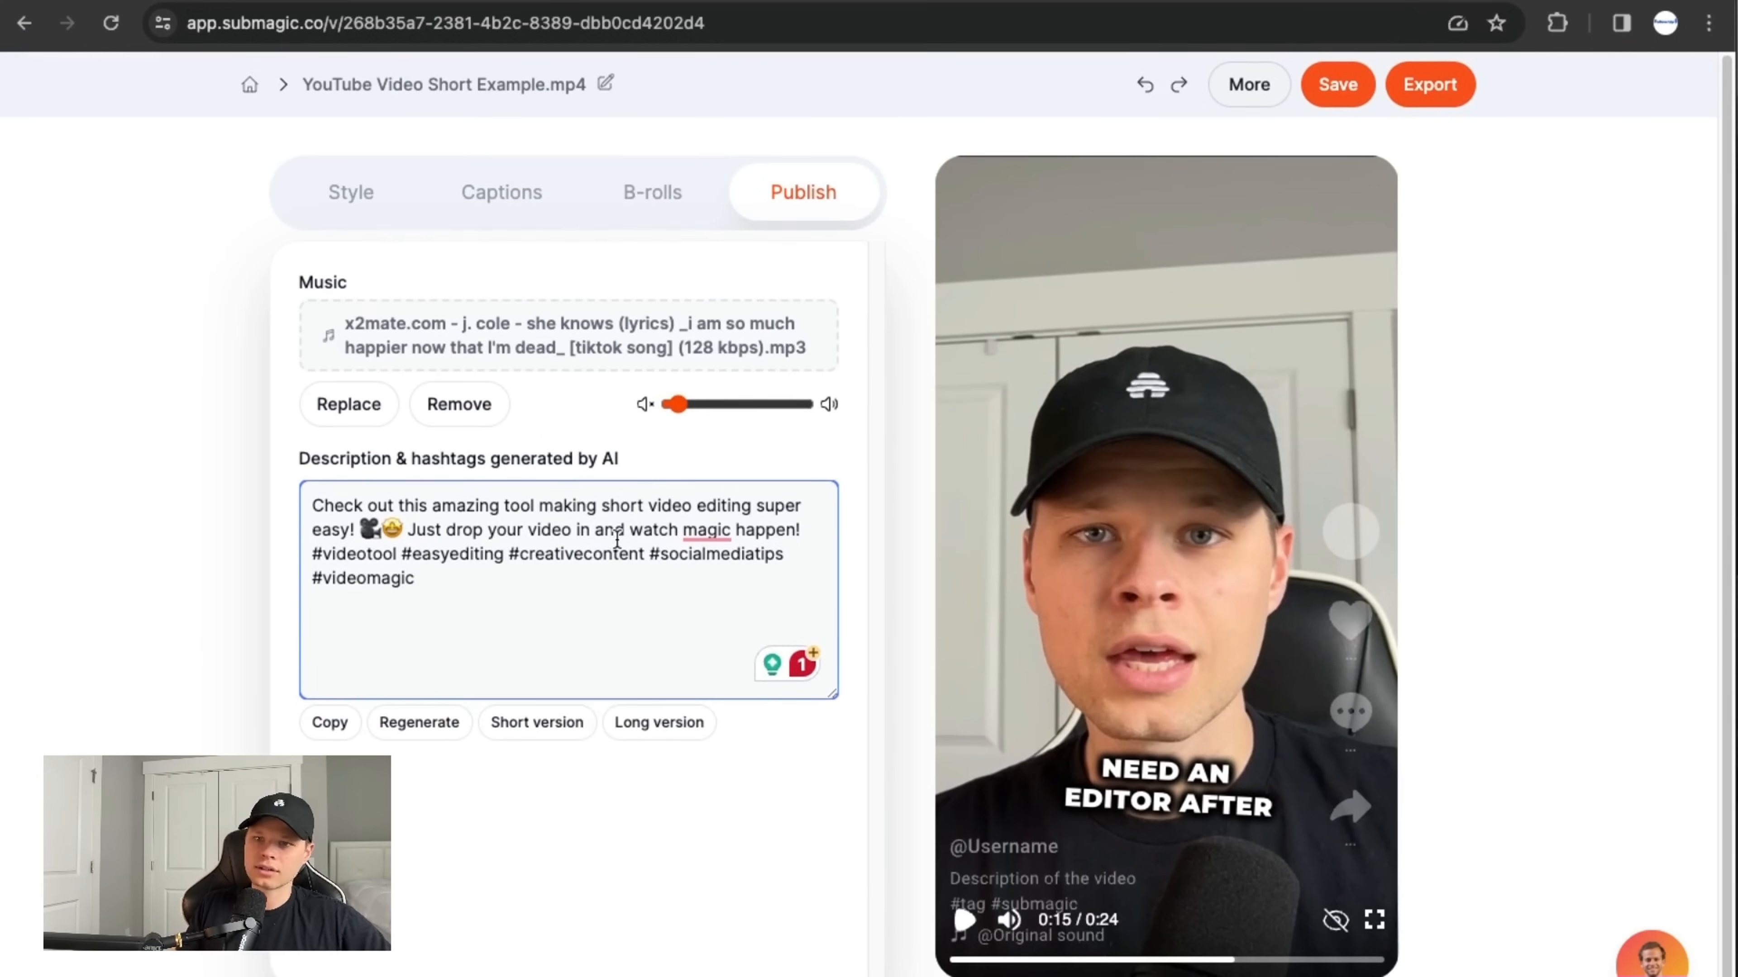
pyautogui.moveTo(1400, 372)
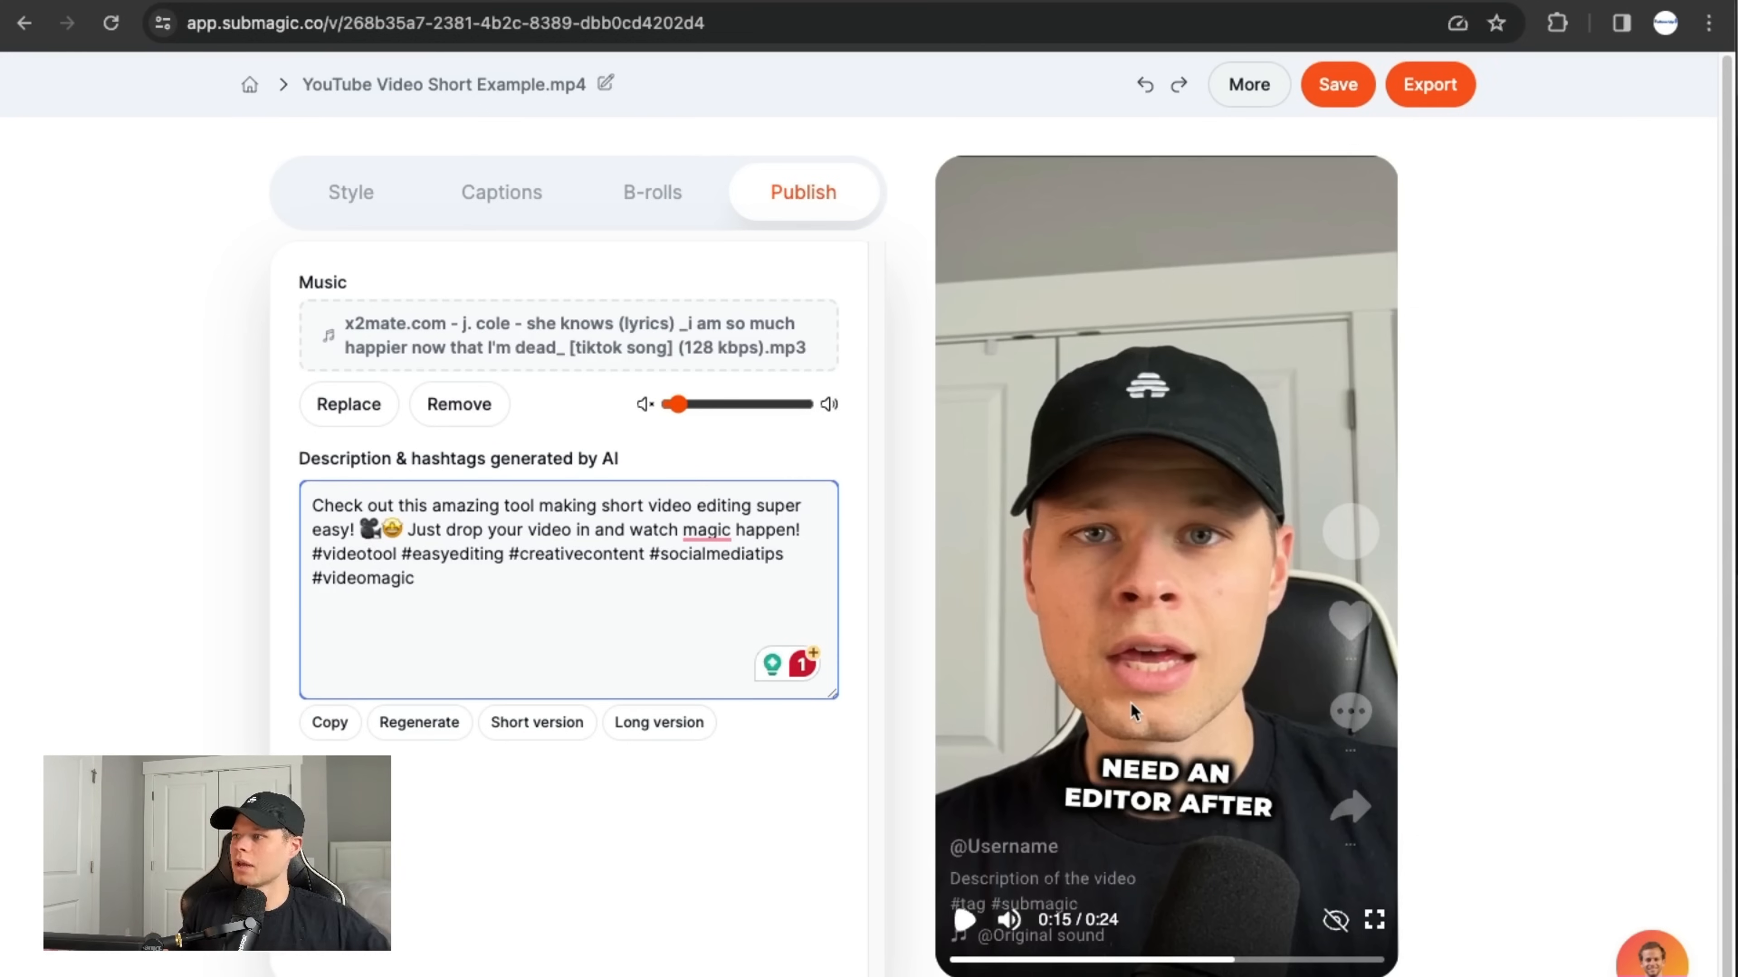
# Export the finished short video from the top bar
pyautogui.click(1428, 84)
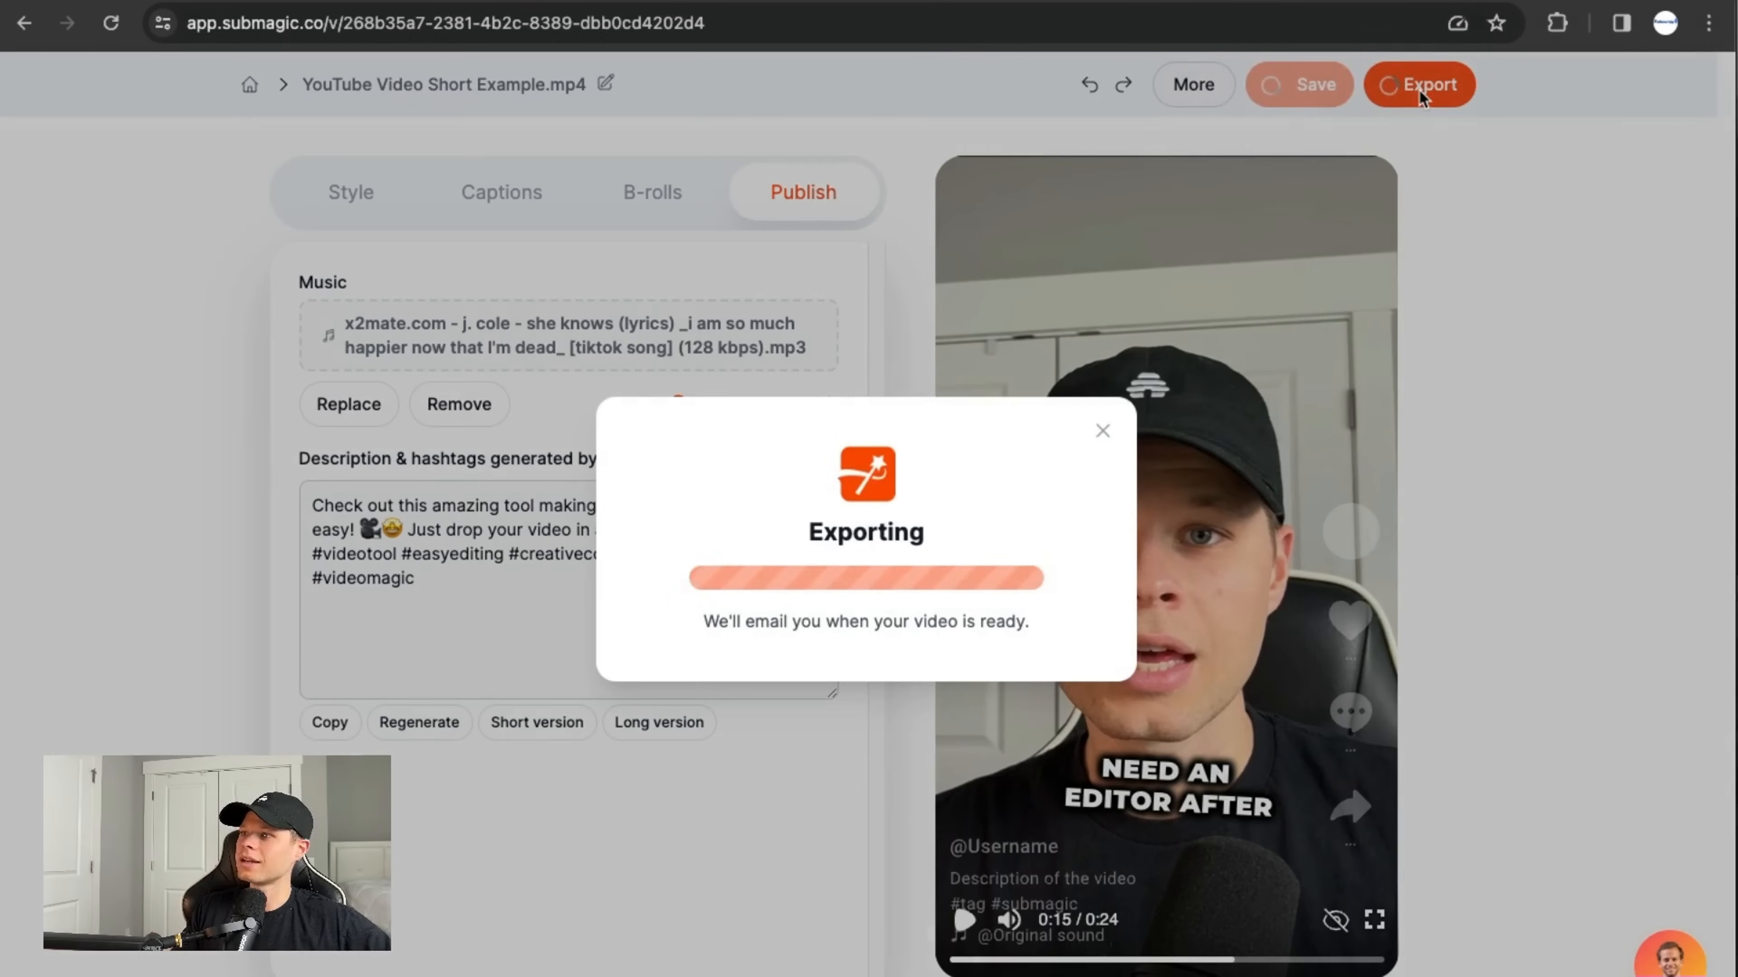
pyautogui.click(1298, 84)
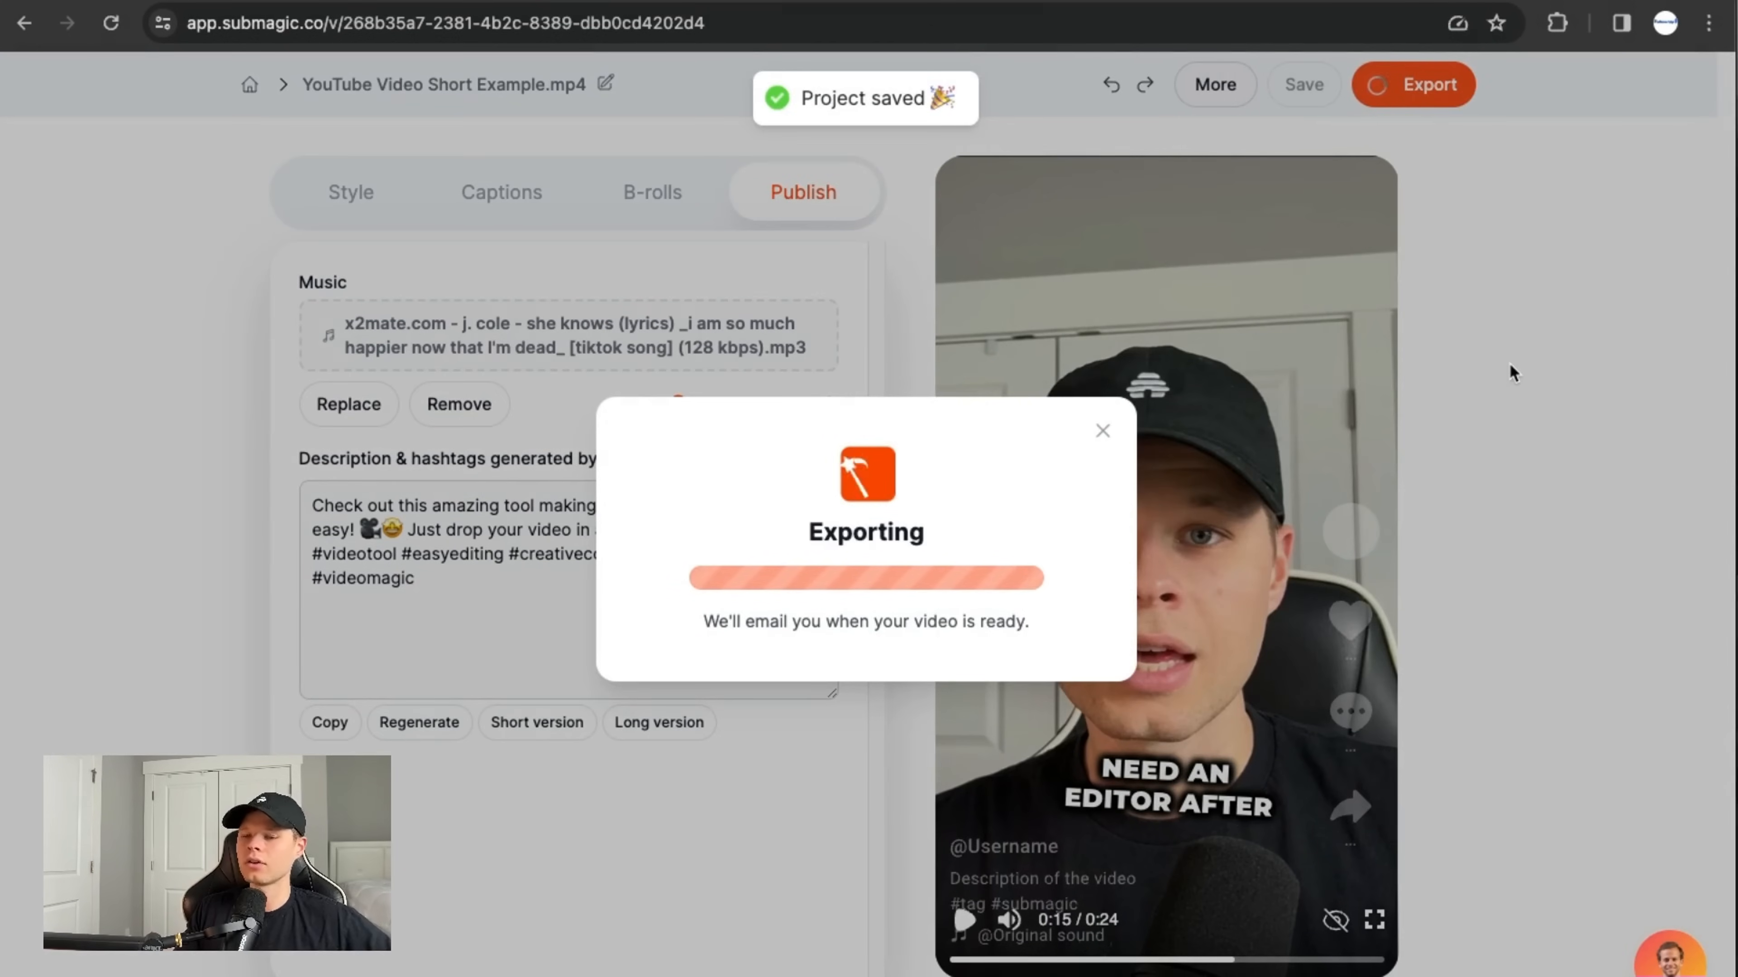